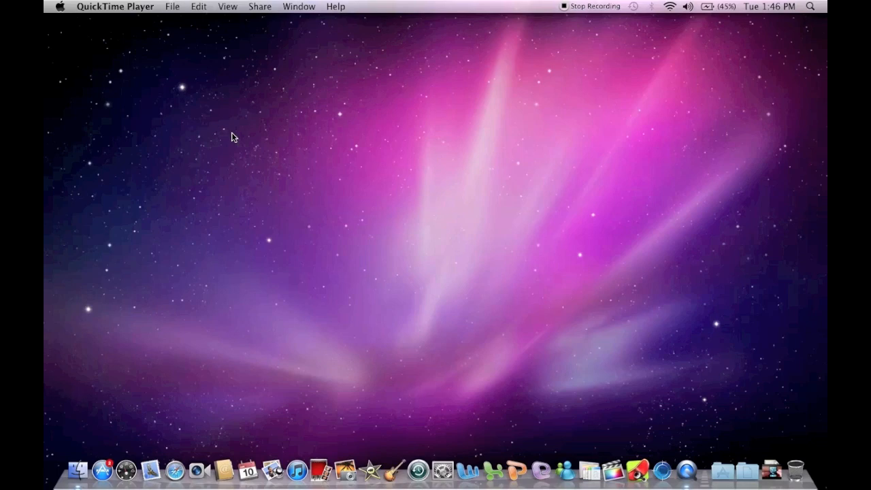
mouse_move(98, 41)
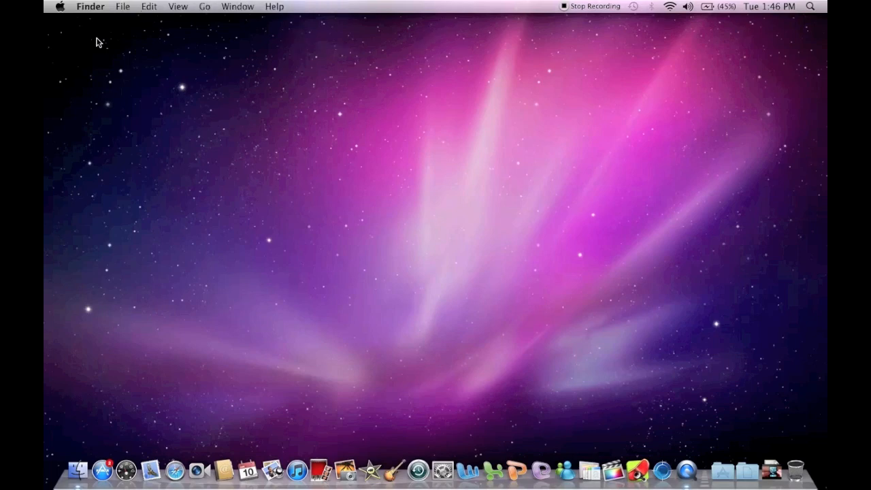
mouse_move(417, 42)
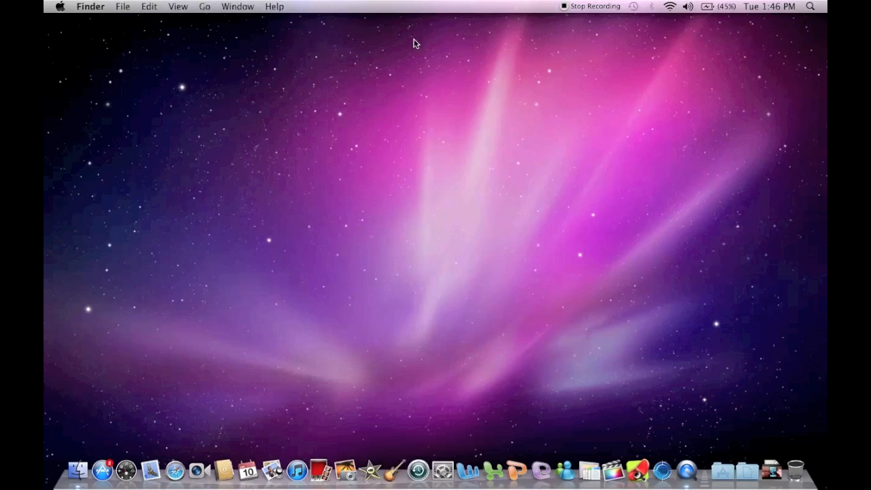
mouse_move(198, 68)
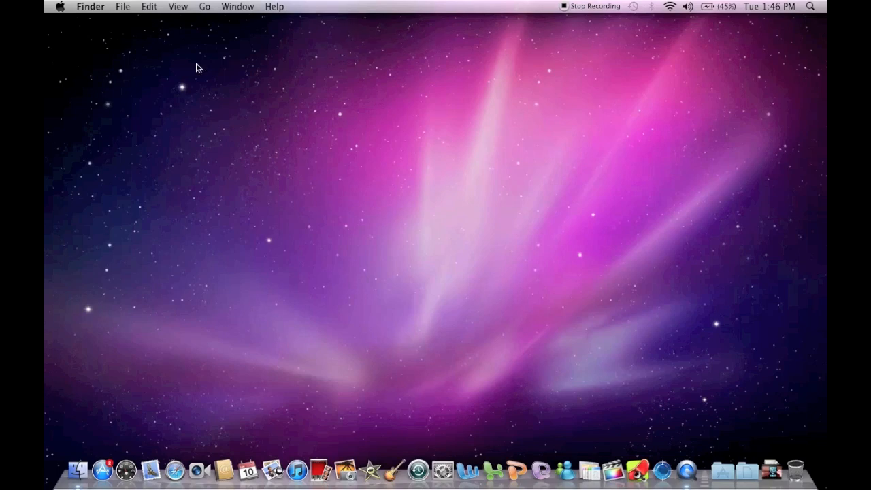
Step: View About This Mac (version 10.6.8) from the Apple menu, then reopen the menu for Sleep/Restart/Shut Down
left_click(60, 5)
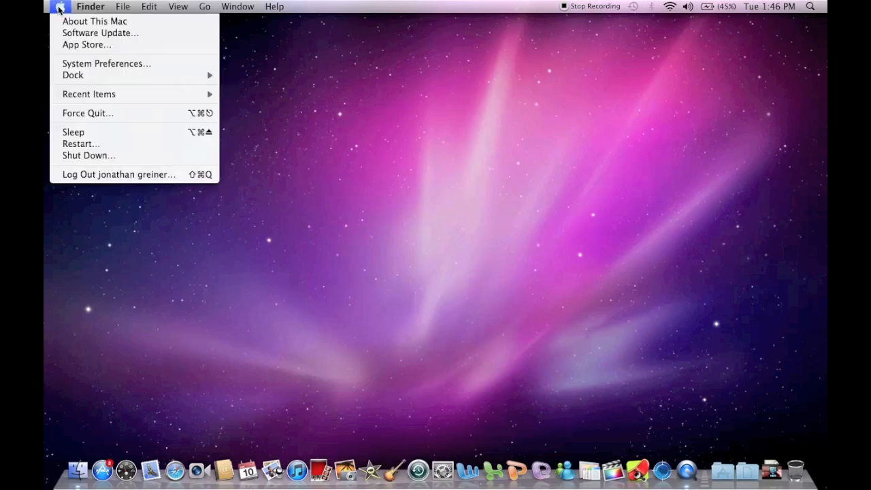
mouse_move(95, 22)
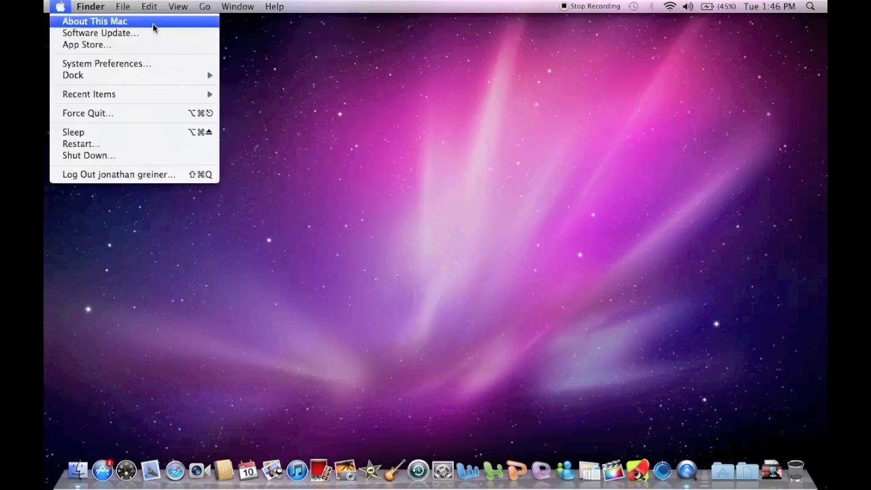
mouse_move(87, 43)
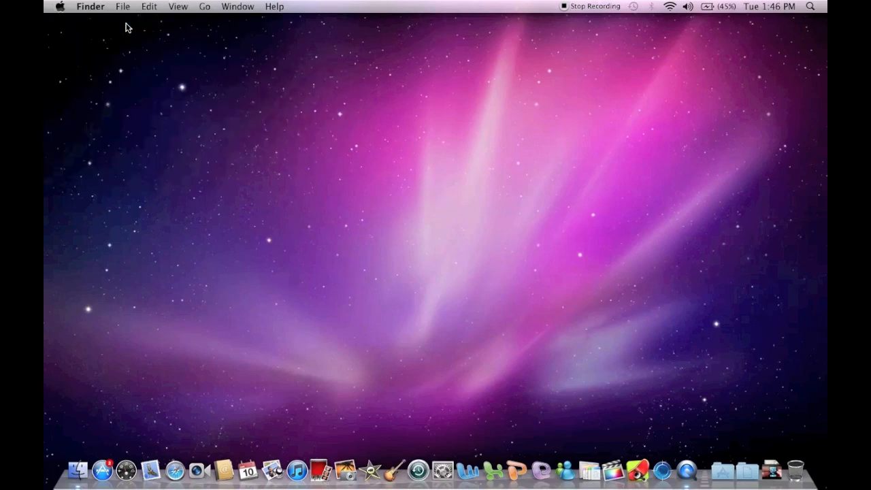
left_click(60, 5)
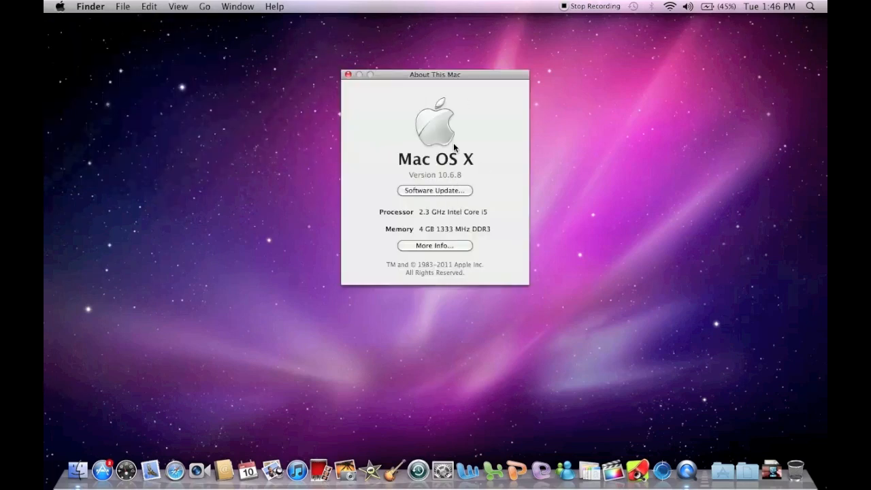
mouse_move(348, 73)
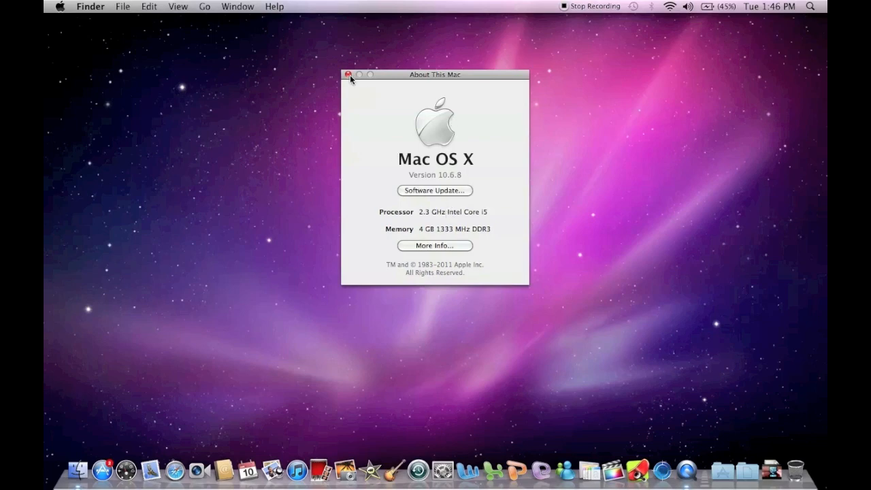
left_click(58, 6)
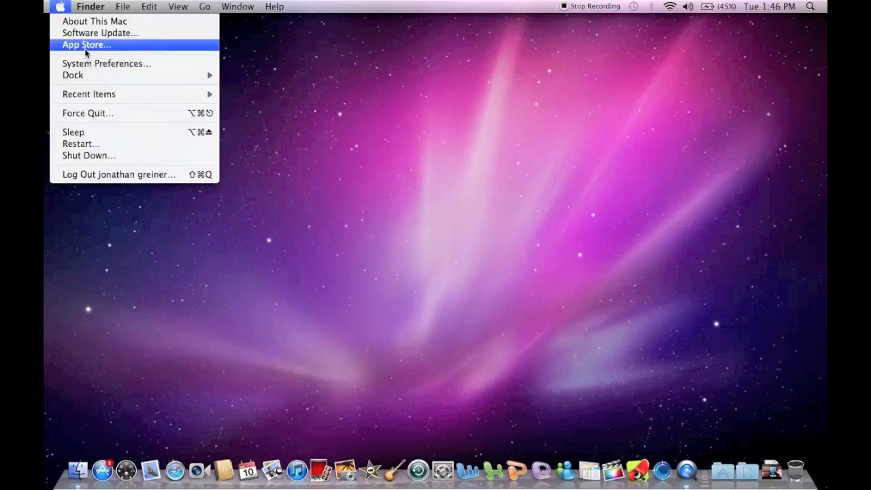
mouse_move(94, 22)
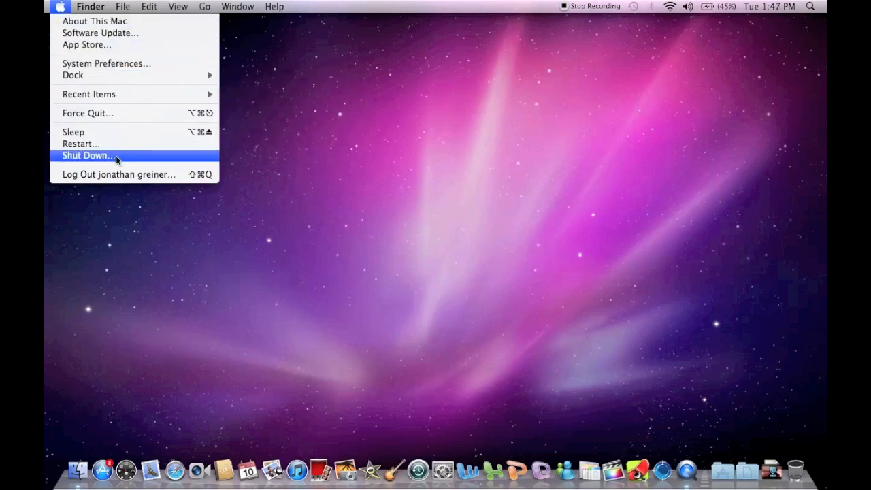
mouse_move(78, 144)
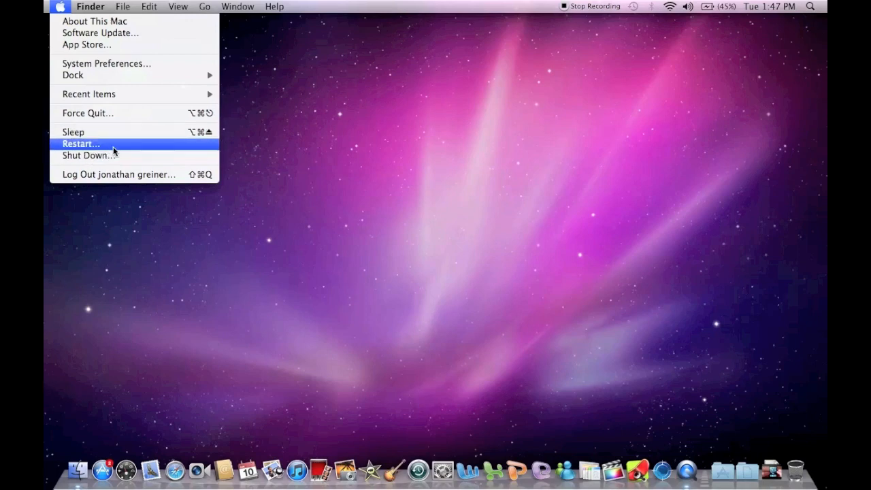
mouse_move(115, 174)
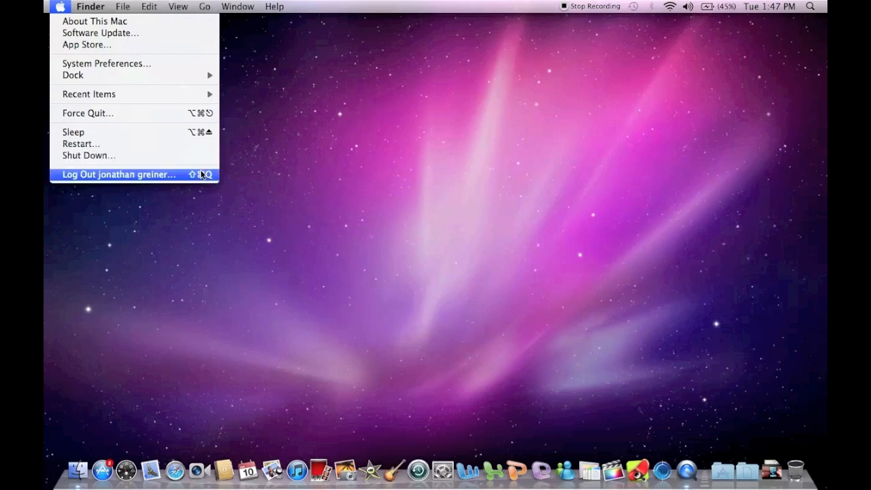
mouse_move(212, 122)
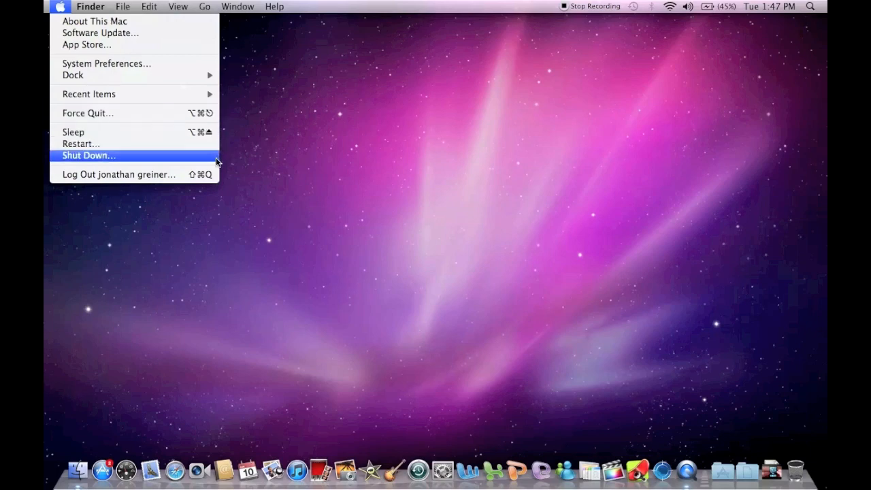
mouse_move(120, 174)
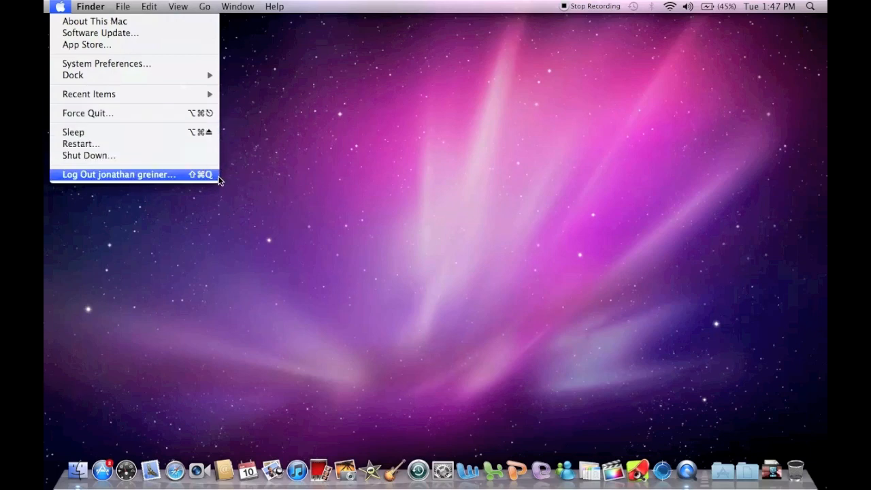
mouse_move(74, 132)
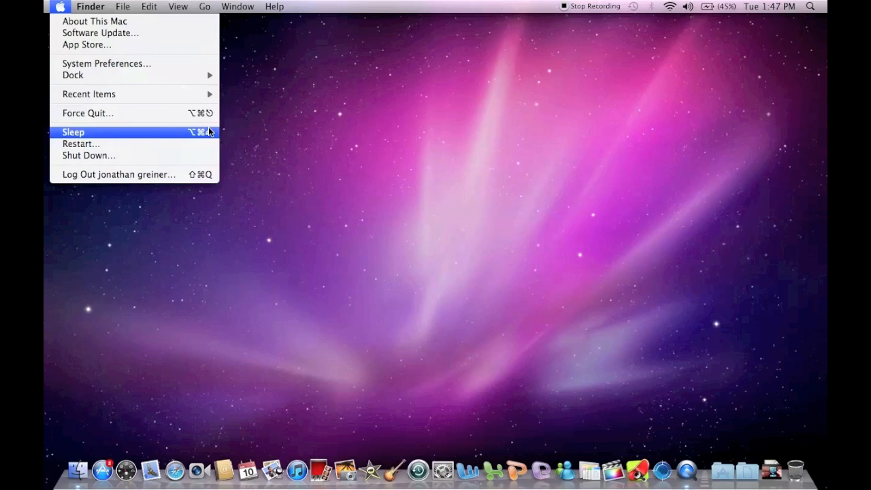
Step: Dismiss the Apple menu so only the desktop and Dock remain
left_click(90, 5)
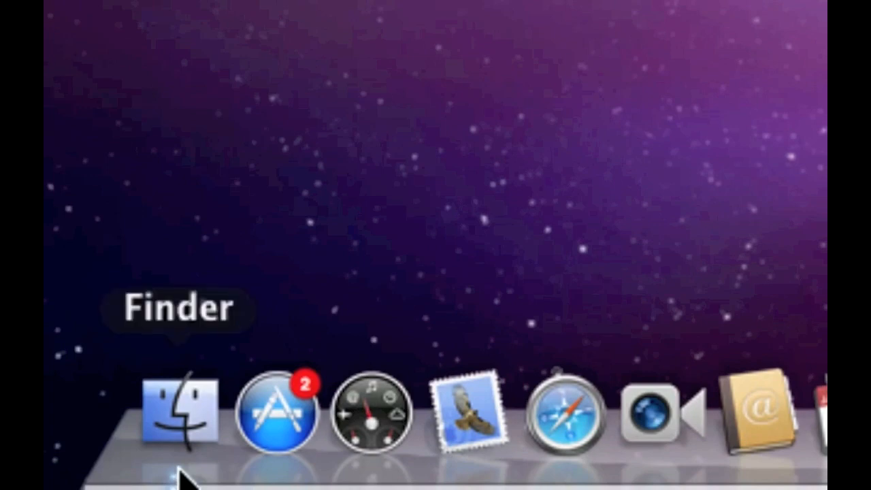
mouse_move(193, 450)
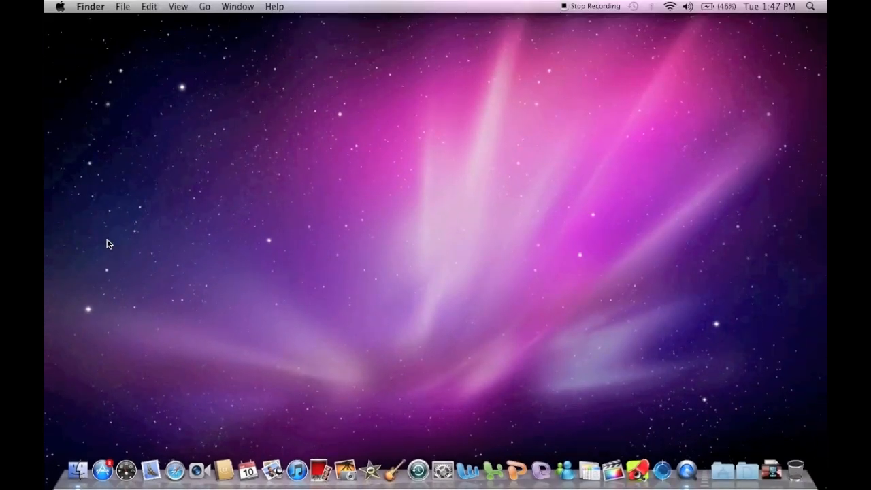
Step: Browse Macintosh HD, Desktop, home and Downloads in a new Finder window
left_click(78, 470)
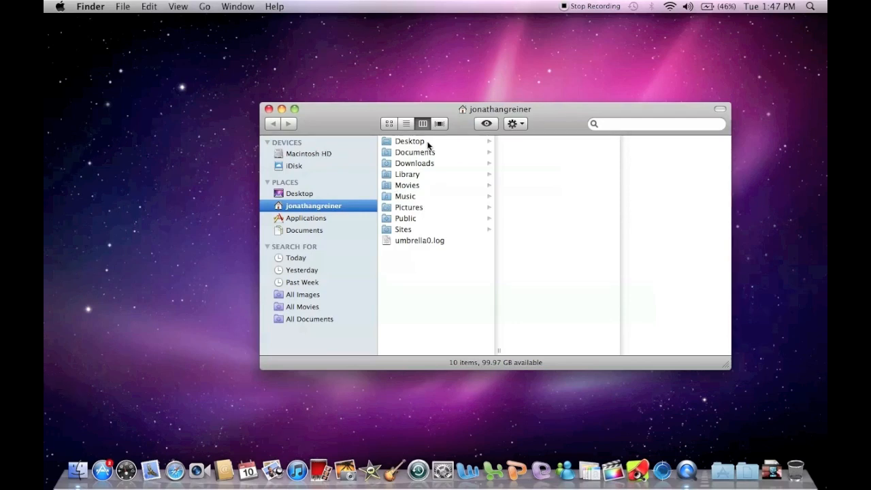
left_click(307, 152)
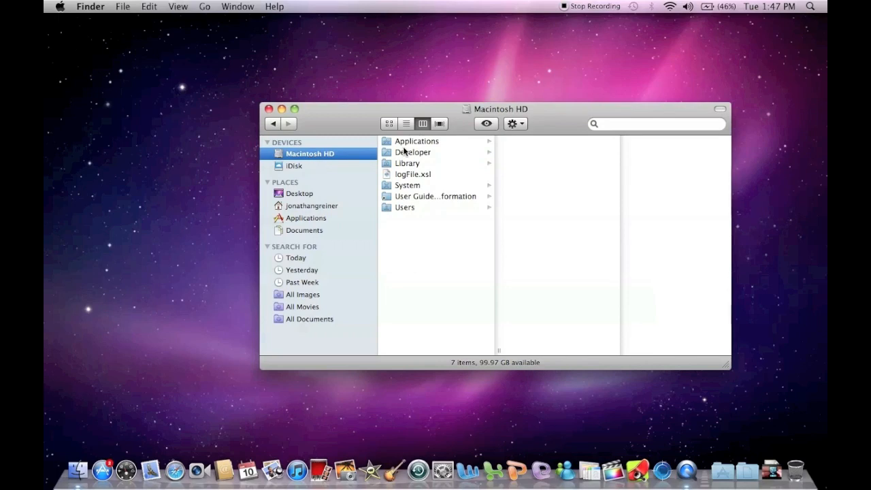
mouse_move(292, 175)
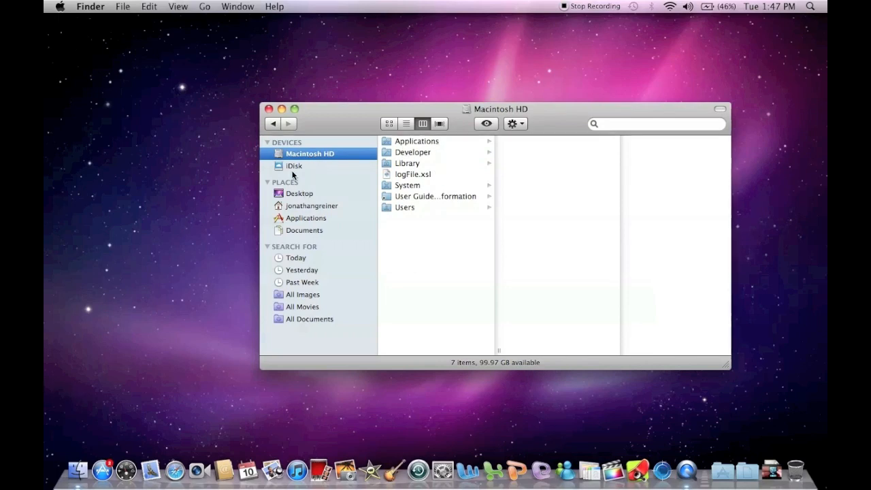
left_click(299, 193)
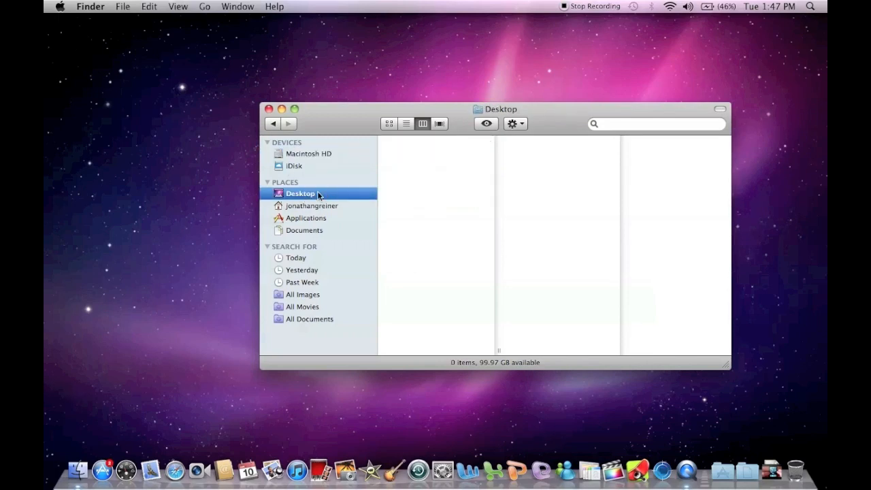
left_click(313, 205)
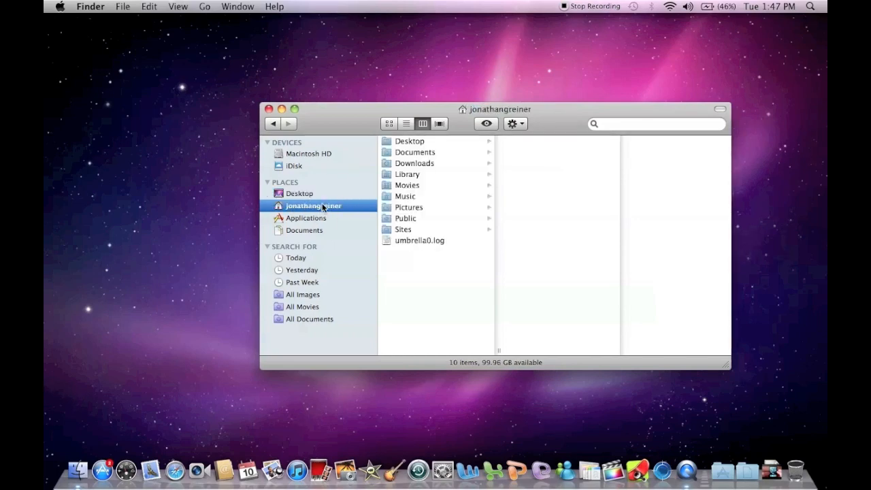
mouse_move(345, 210)
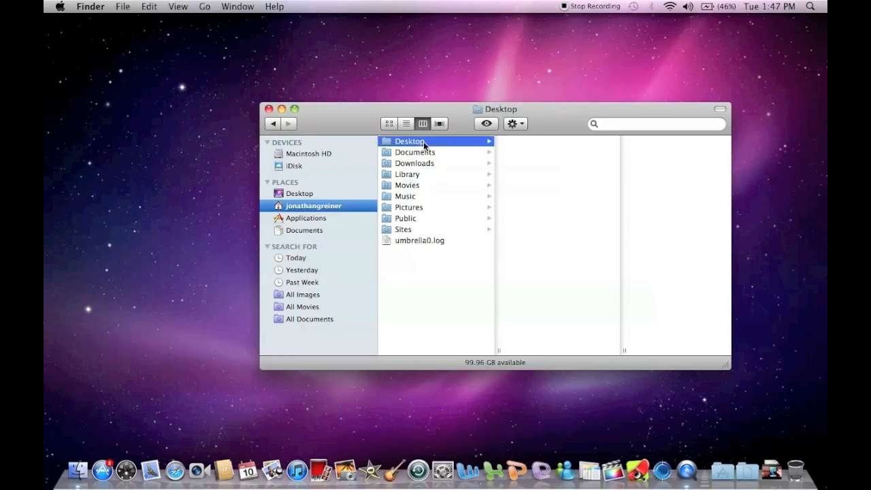
left_click(414, 163)
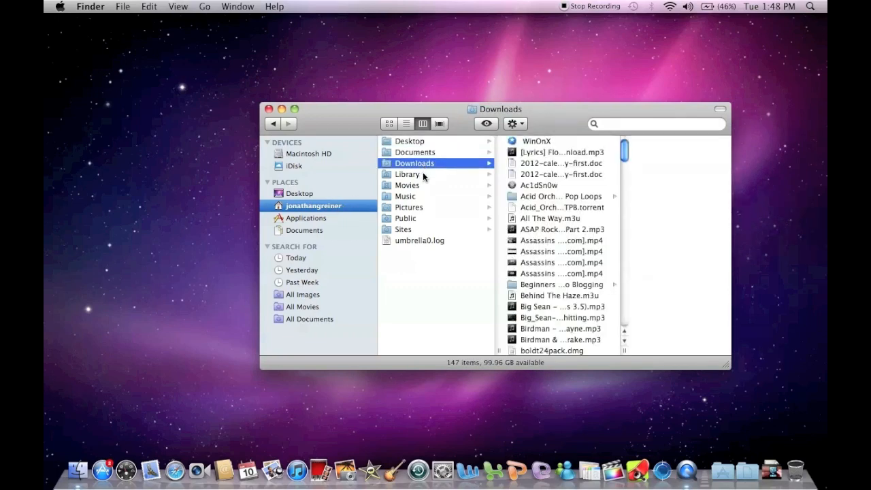
left_click(407, 185)
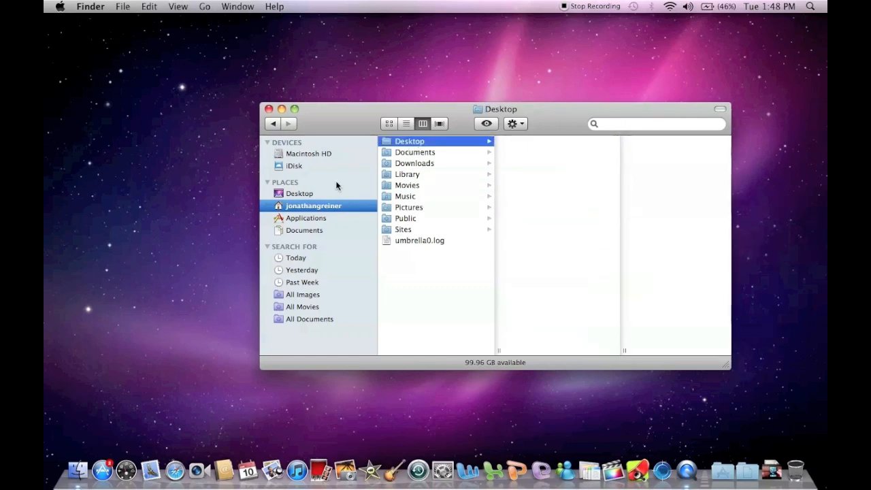
Step: Scroll through Applications in column view, then show the Documents folder's 16 items
left_click(306, 218)
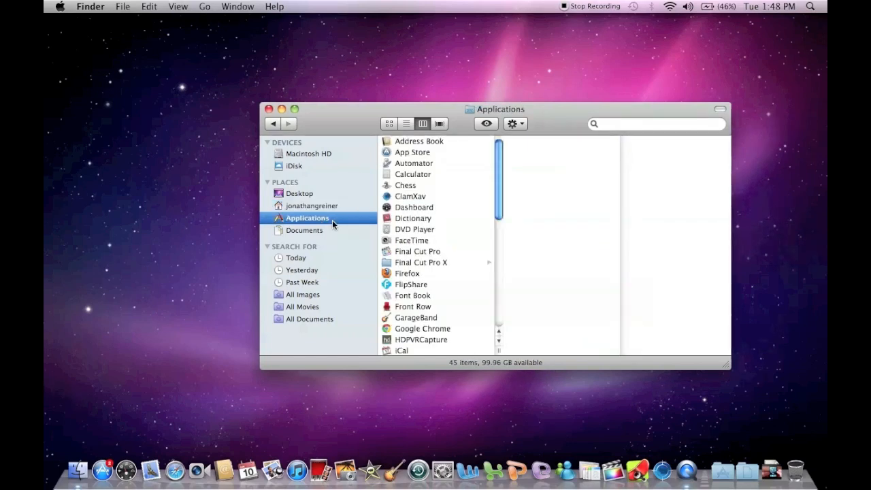
mouse_move(375, 215)
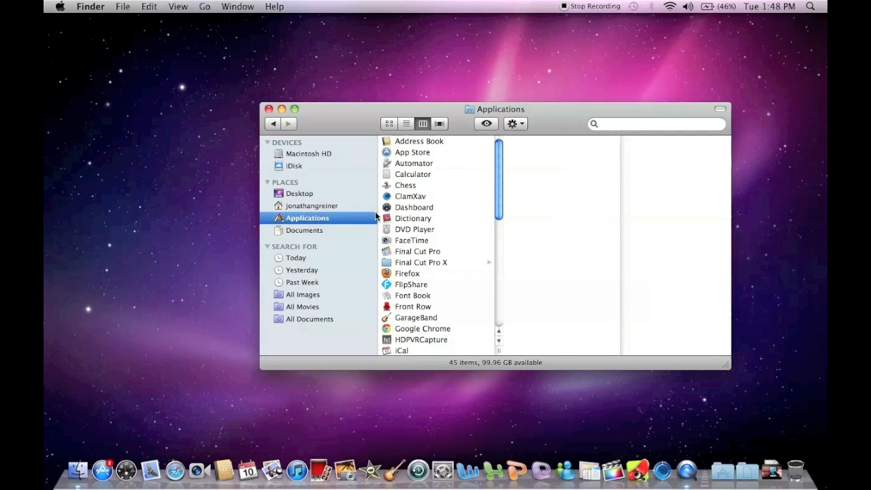
scroll("down", 3)
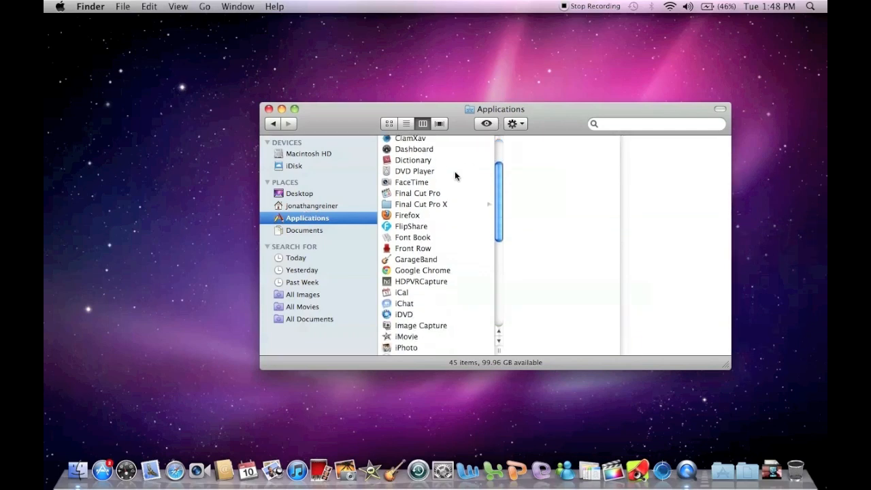
scroll("down", 3)
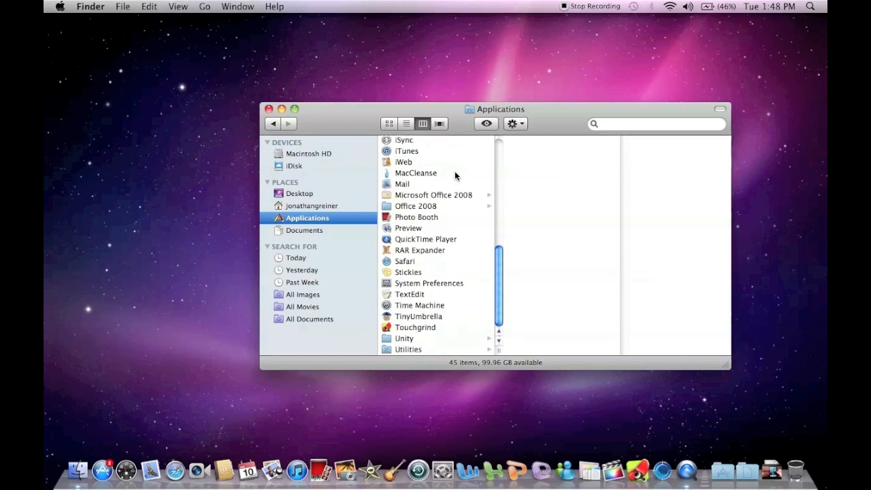
left_click(305, 230)
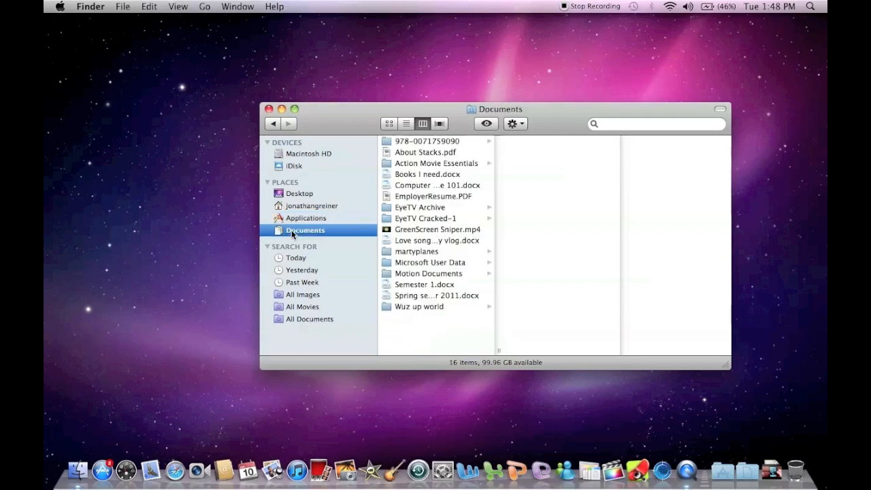
mouse_move(315, 218)
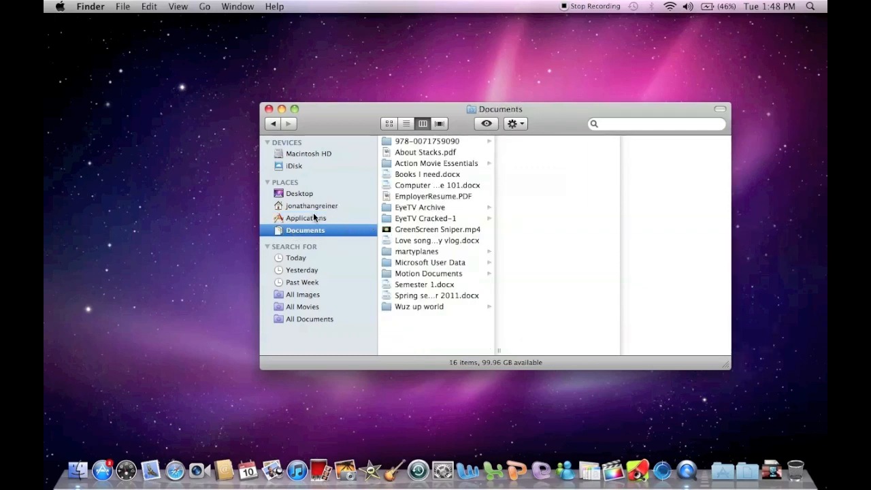
Step: View Applications as icons, list and columns, previewing Final Cut Pro's details
left_click(308, 218)
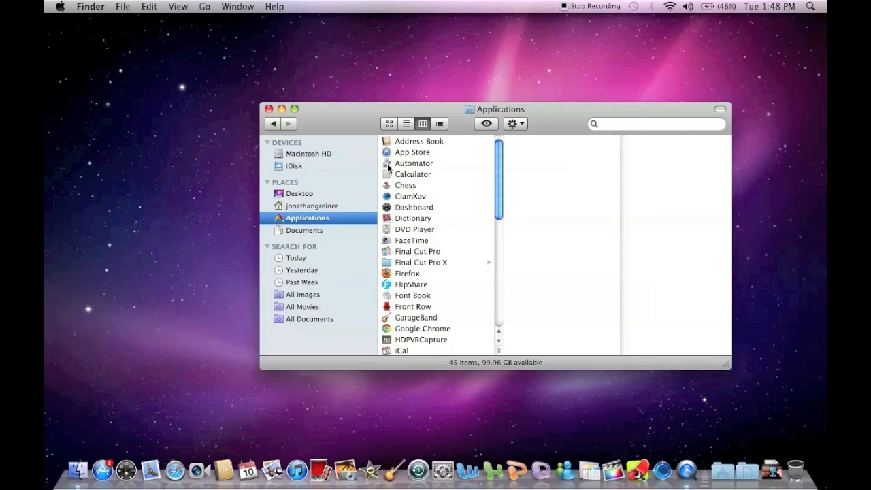
mouse_move(449, 130)
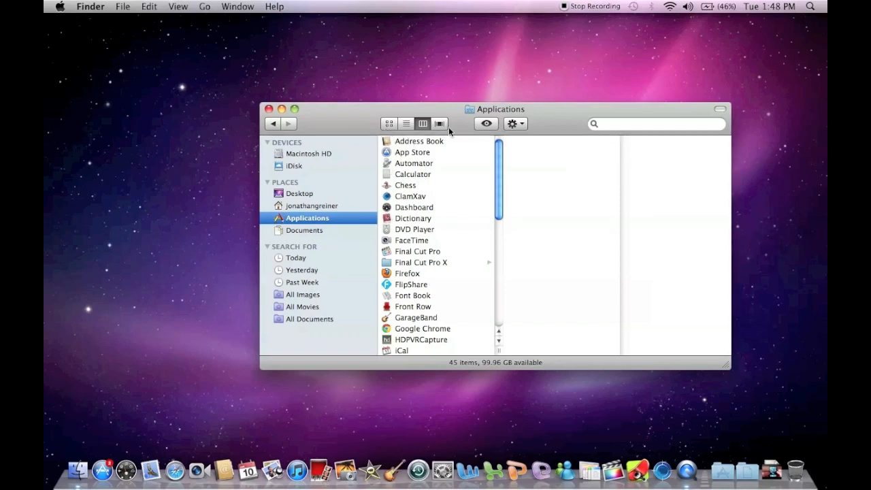
left_click(389, 123)
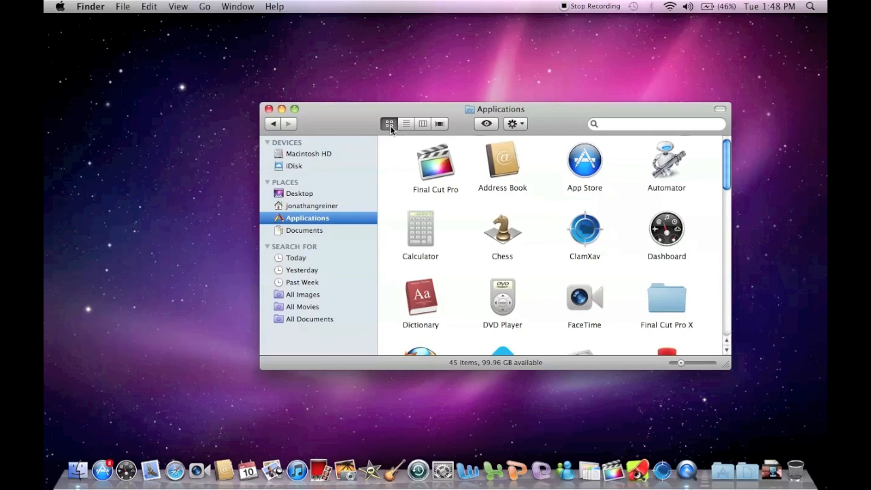
left_click(405, 122)
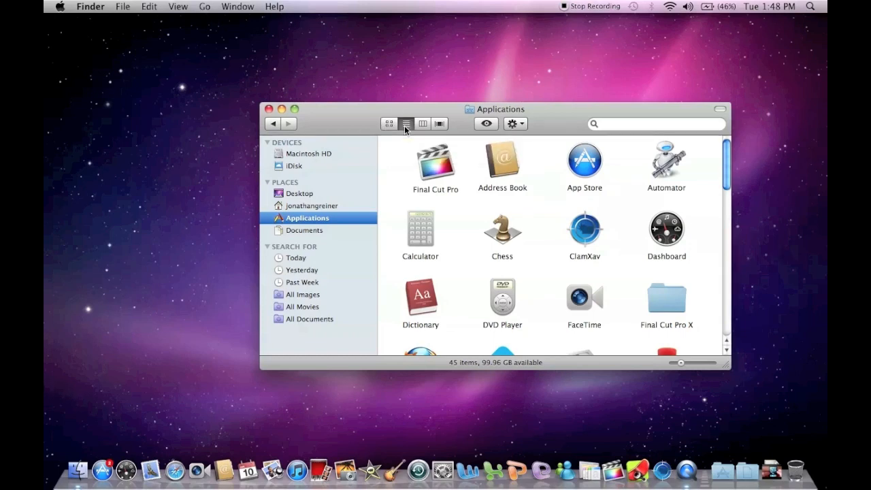
left_click(406, 123)
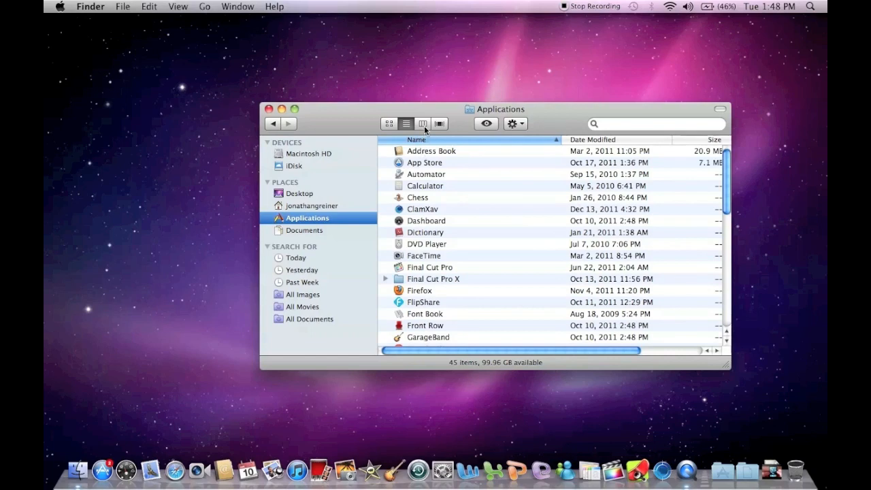
left_click(422, 123)
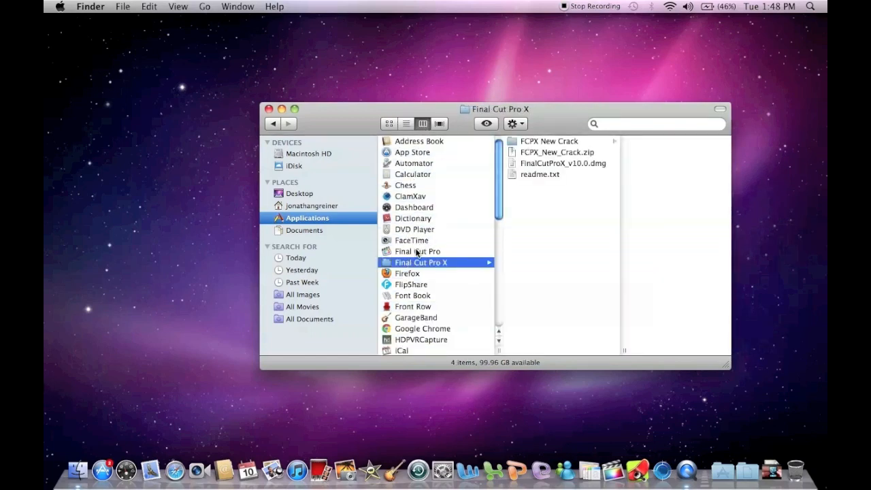
left_click(417, 251)
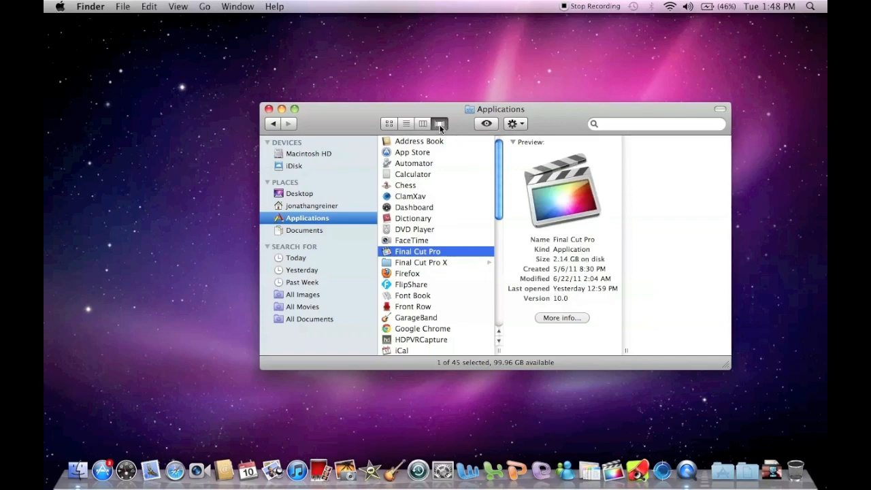
Step: Browse Applications in Cover Flow, then close the Finder window
left_click(440, 122)
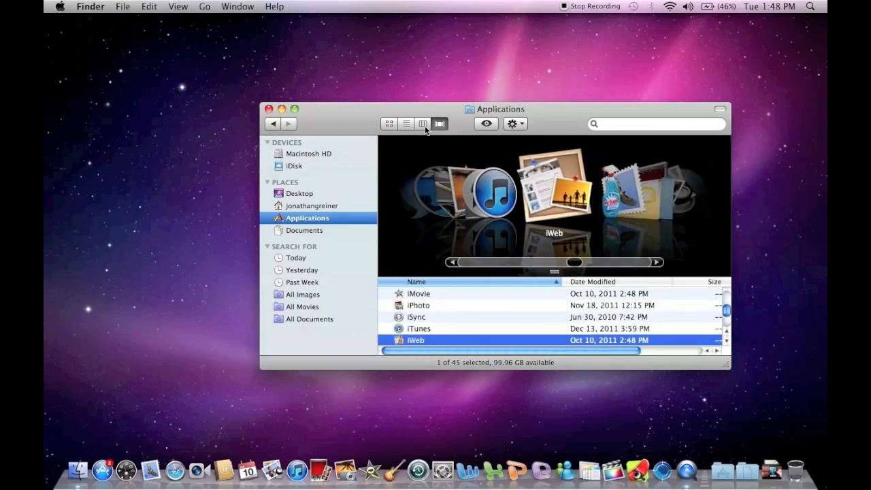
left_click(421, 122)
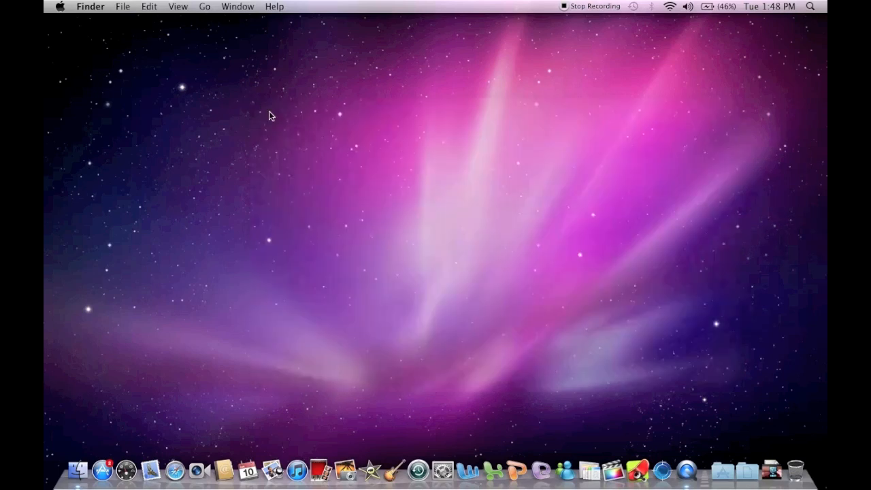
mouse_move(78, 469)
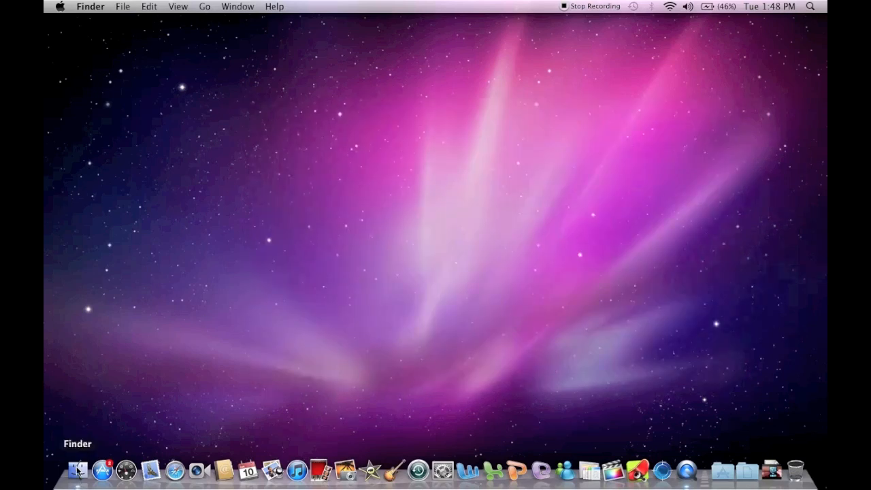
Step: Launch the App Store from the Dock to its Featured page
left_click(77, 469)
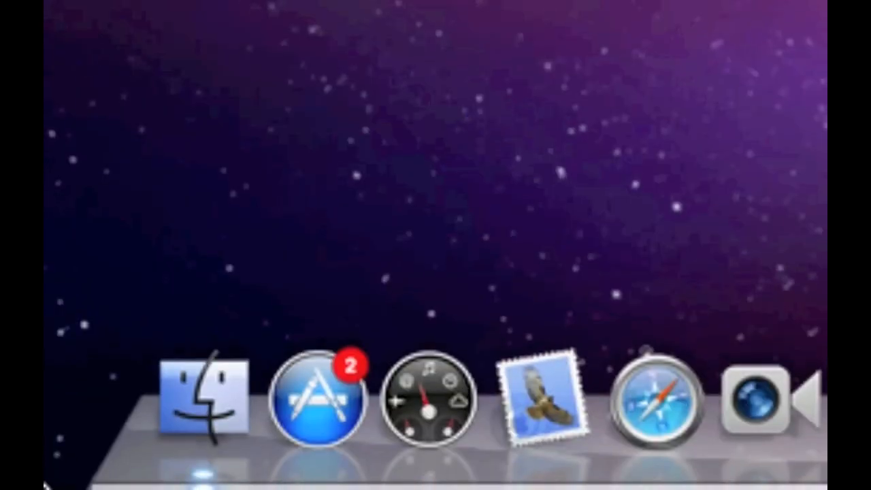
mouse_move(203, 397)
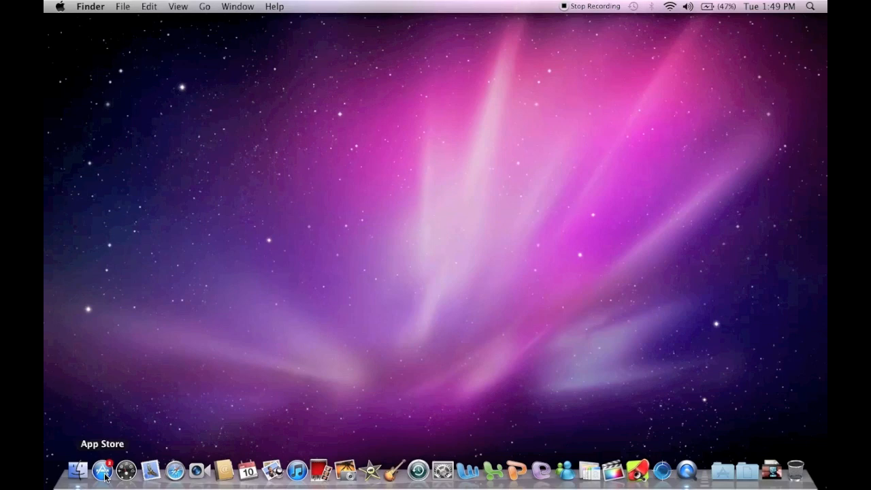
mouse_move(77, 469)
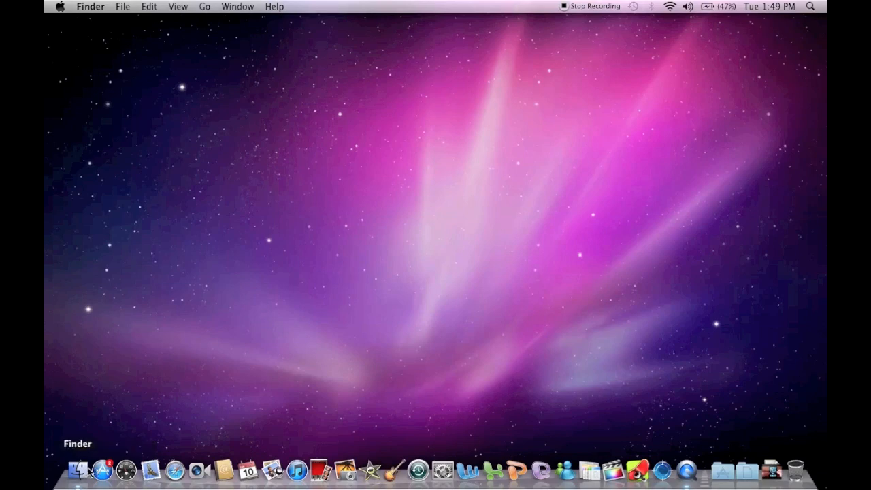
mouse_move(468, 470)
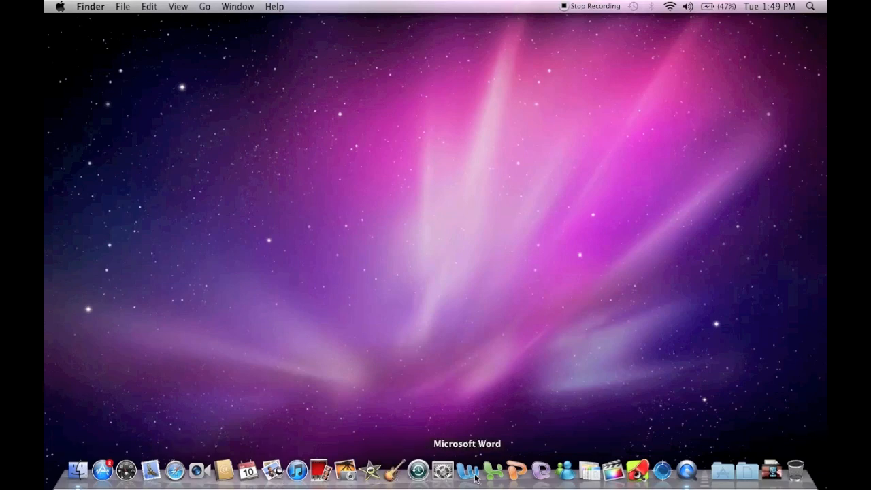
mouse_move(273, 470)
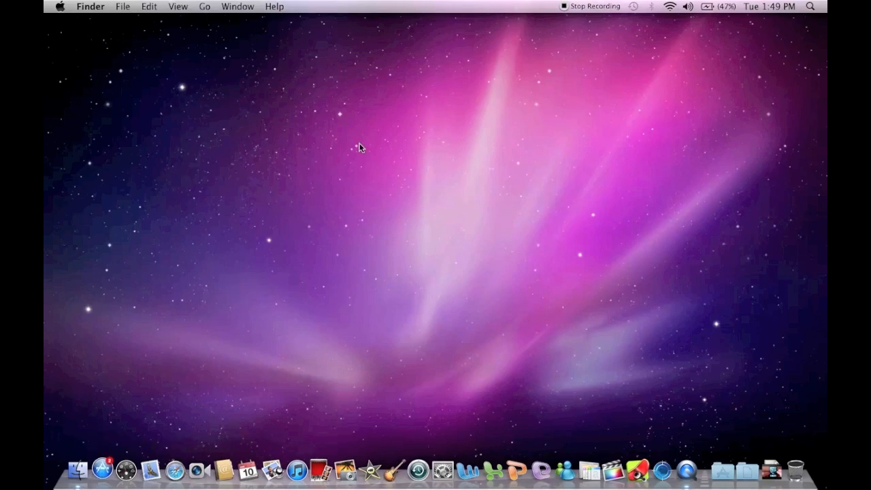
left_click(100, 469)
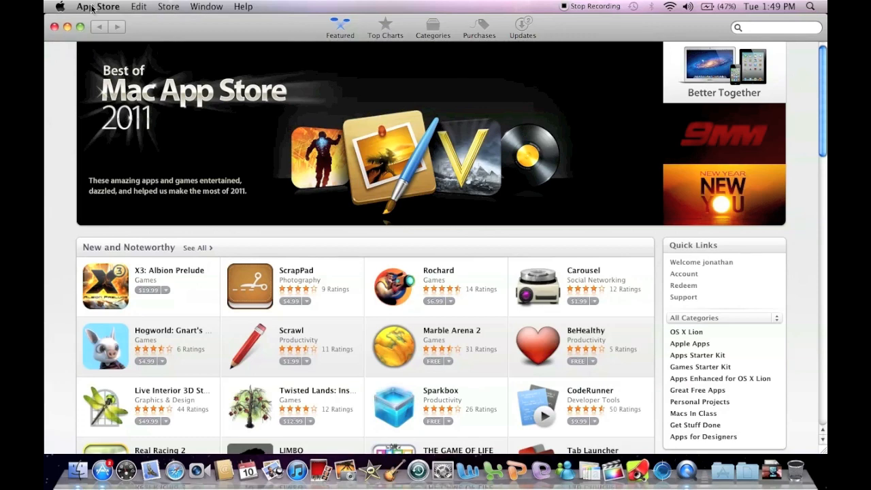
left_click(98, 5)
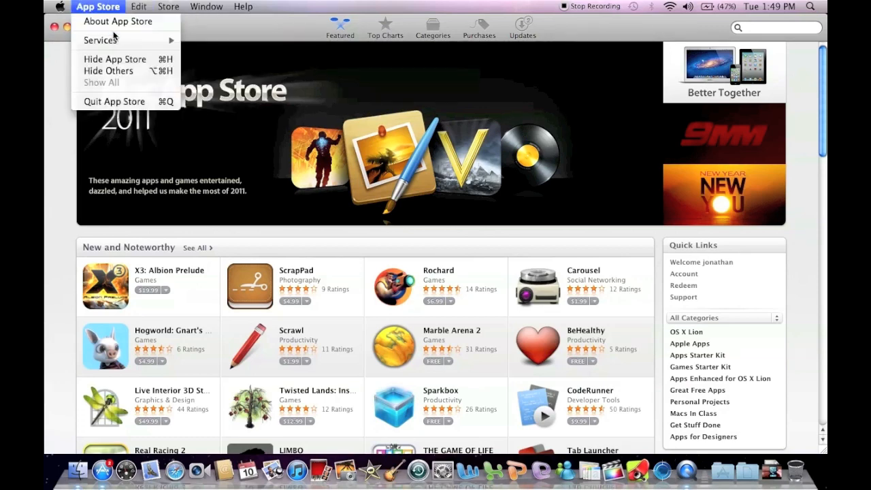
left_click(169, 6)
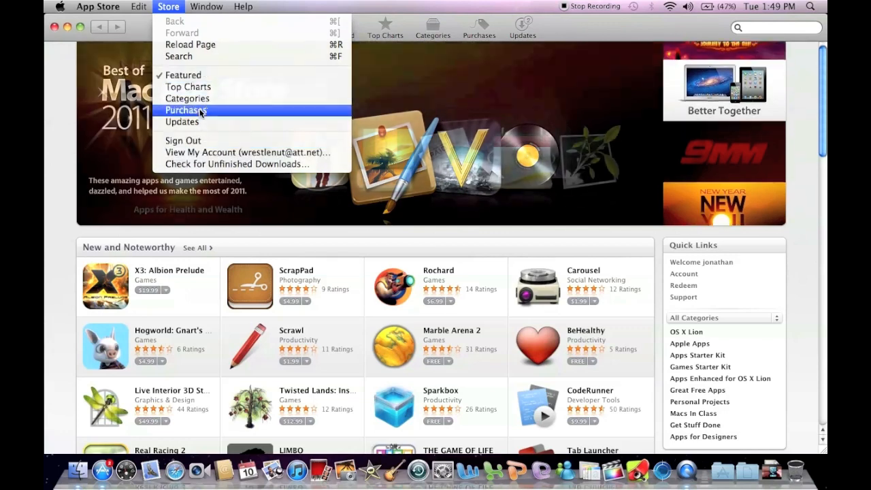
left_click(207, 6)
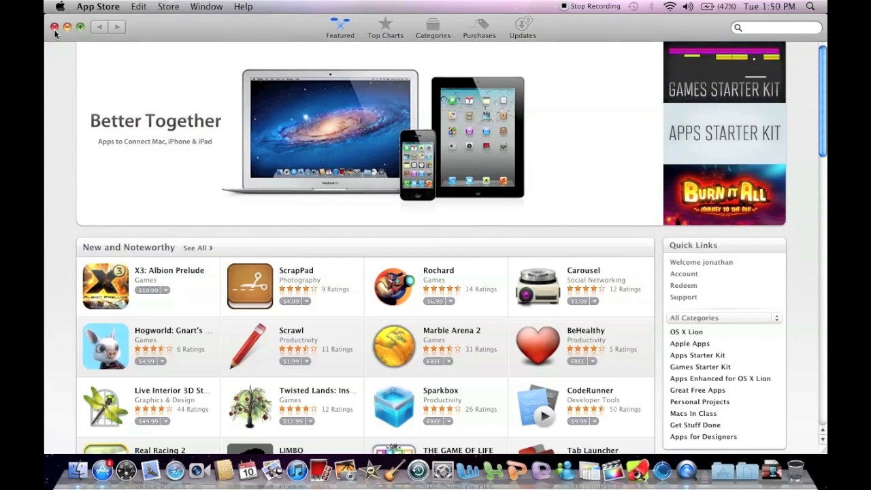
left_click(55, 27)
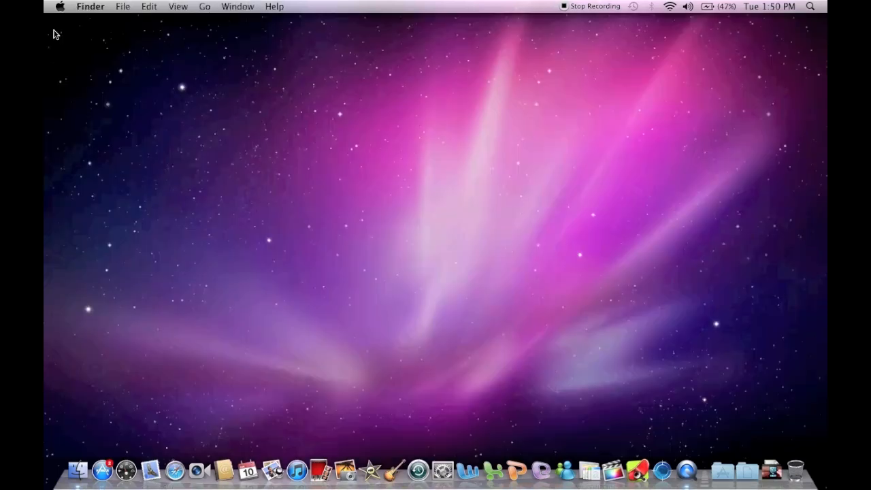
mouse_move(102, 469)
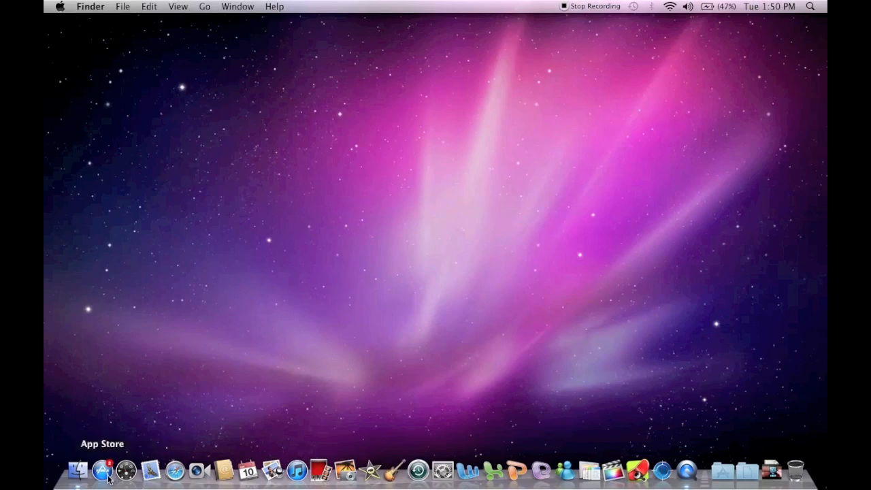
mouse_move(125, 469)
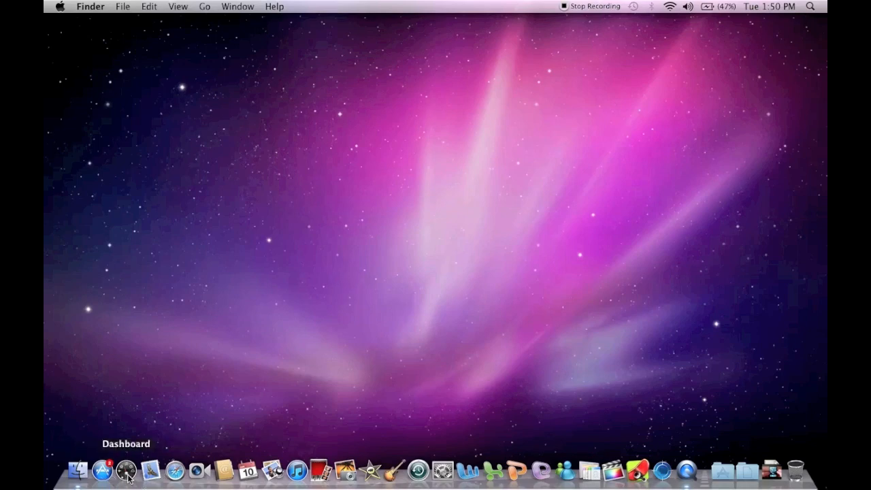
mouse_move(175, 471)
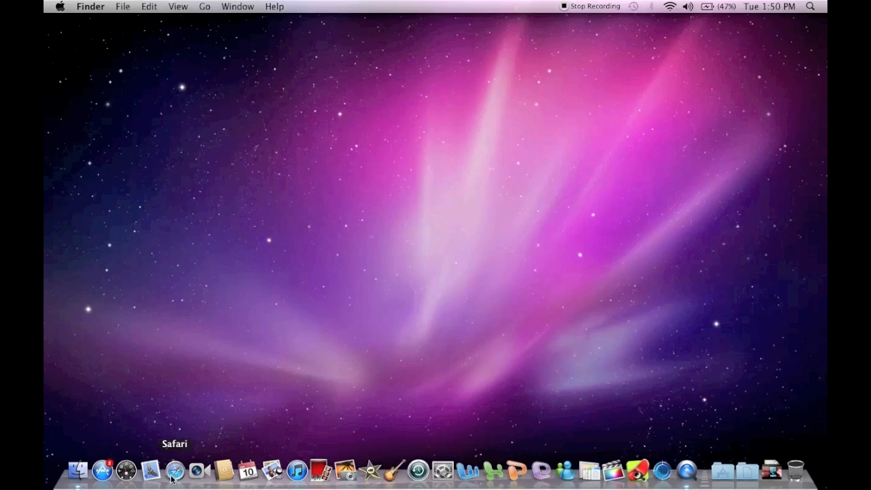
left_click(174, 470)
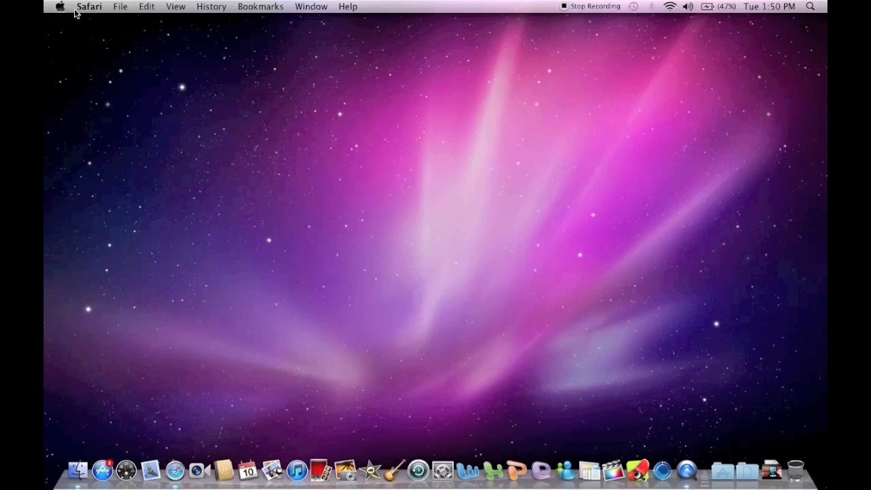
mouse_move(111, 19)
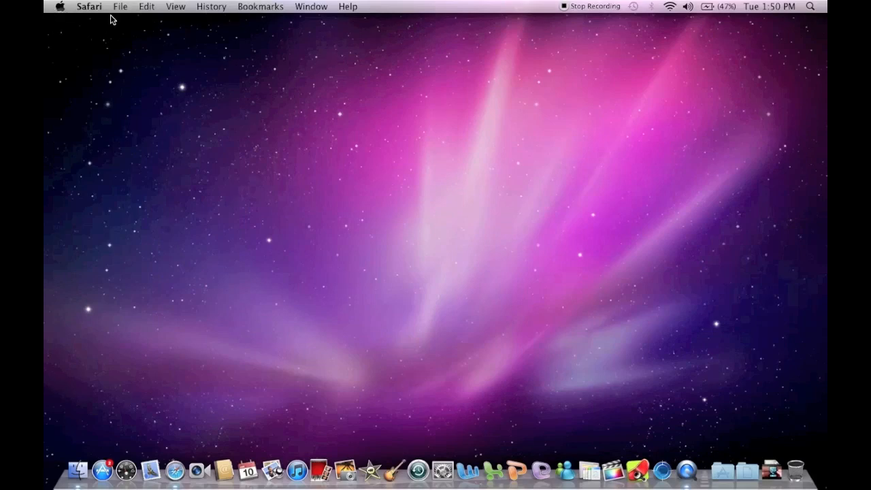
mouse_move(141, 202)
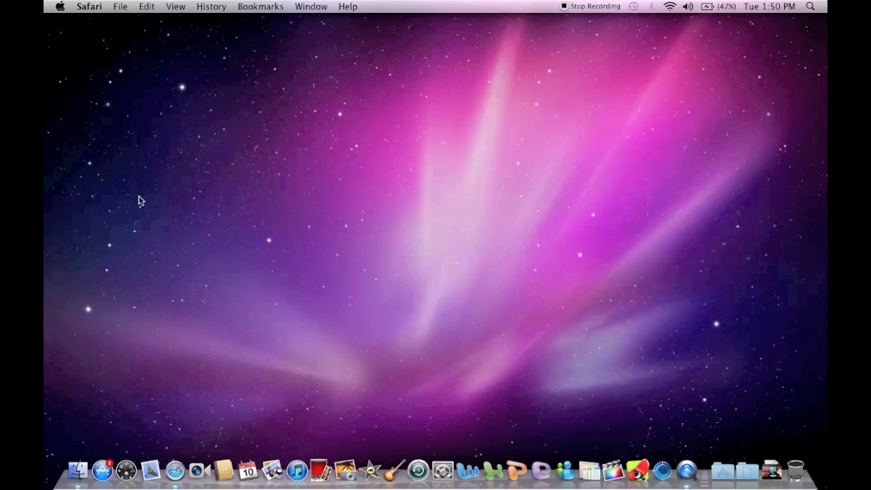
mouse_move(174, 470)
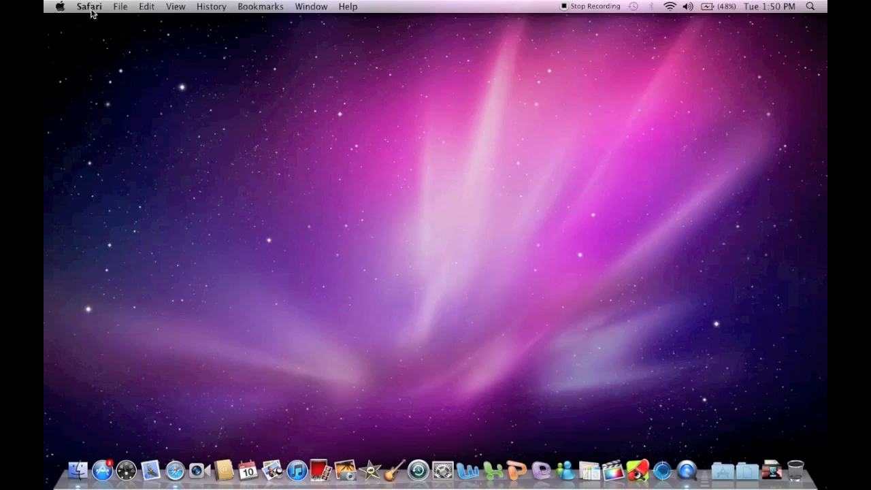
left_click(89, 5)
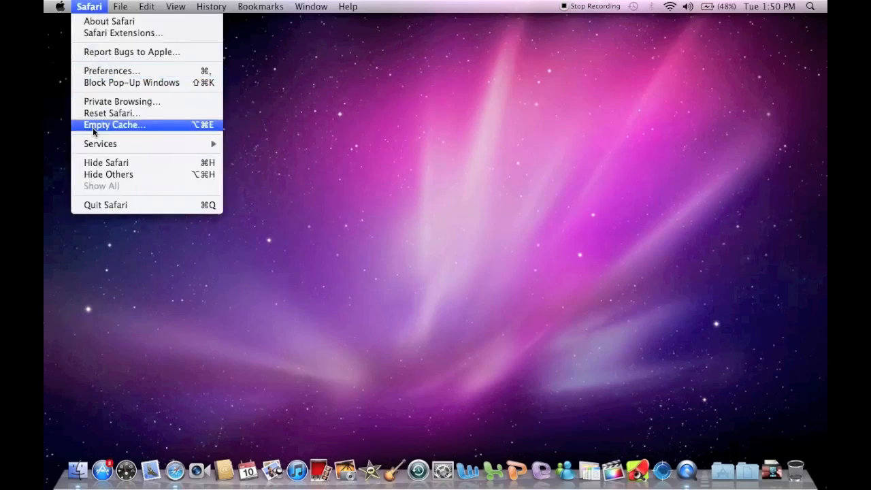
mouse_move(185, 204)
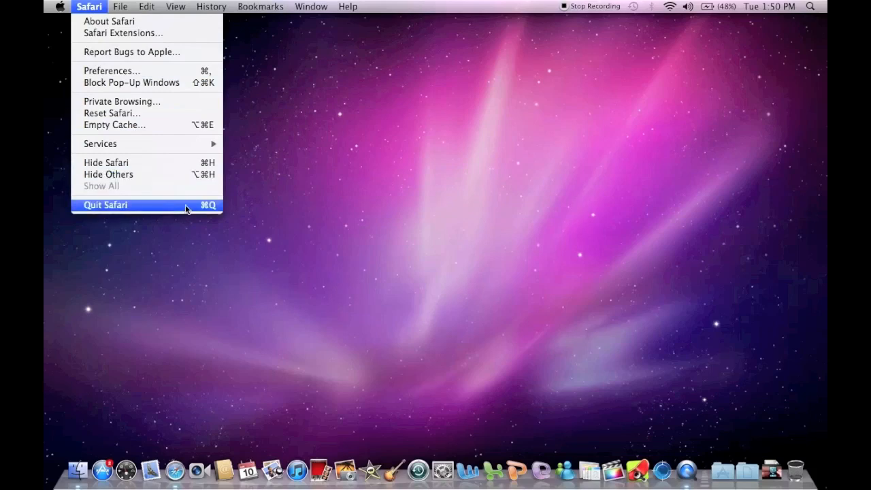
mouse_move(204, 212)
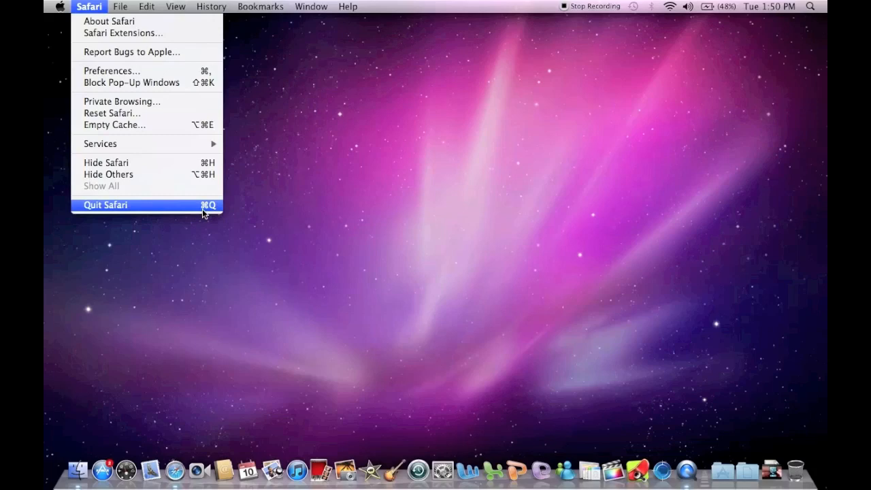
left_click(120, 5)
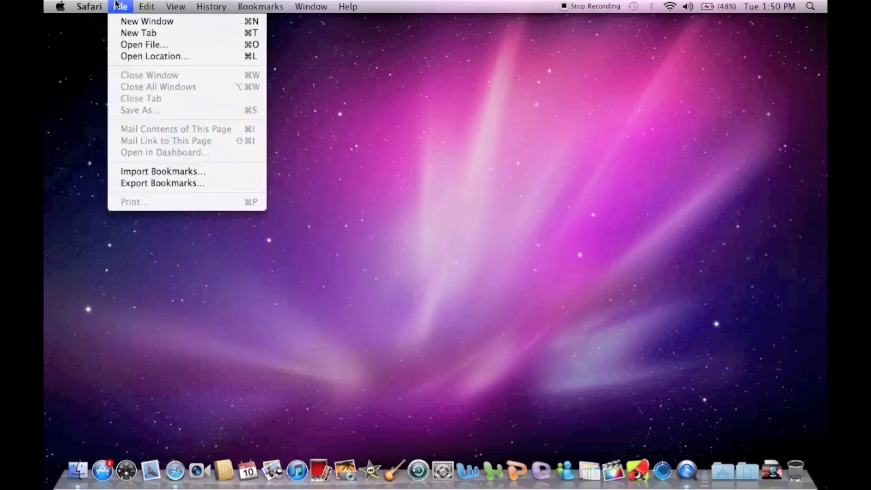
left_click(163, 205)
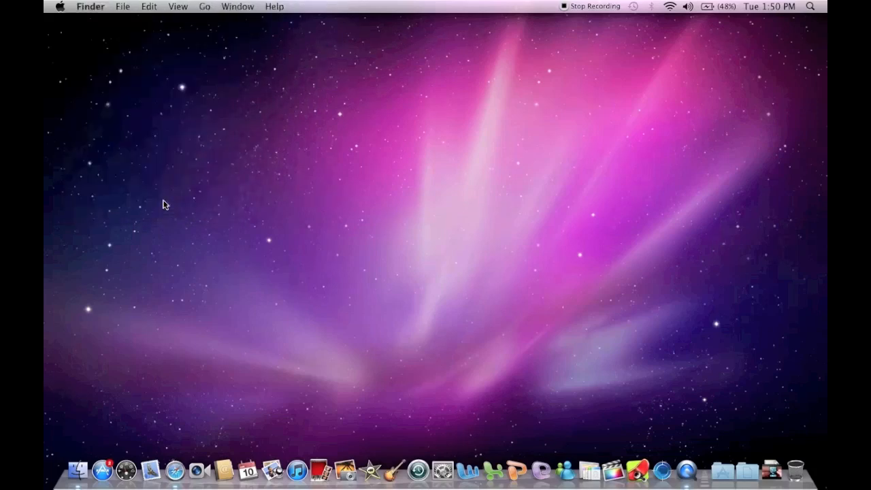
mouse_move(174, 470)
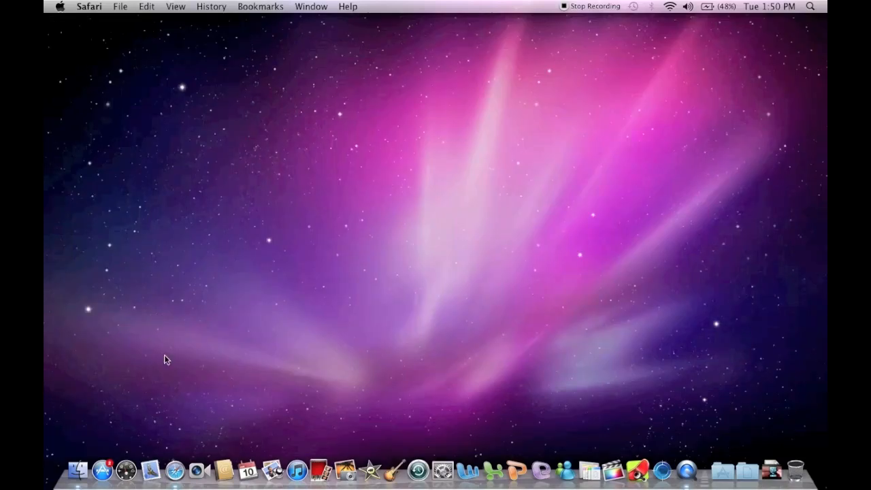
Step: Set the Dashboard weather widget's city to kenosha,wi and save it
left_click(77, 471)
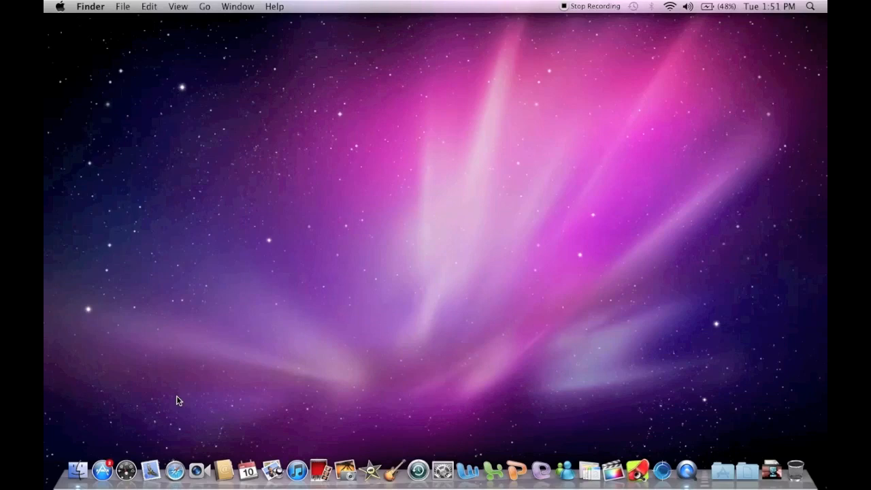
mouse_move(174, 469)
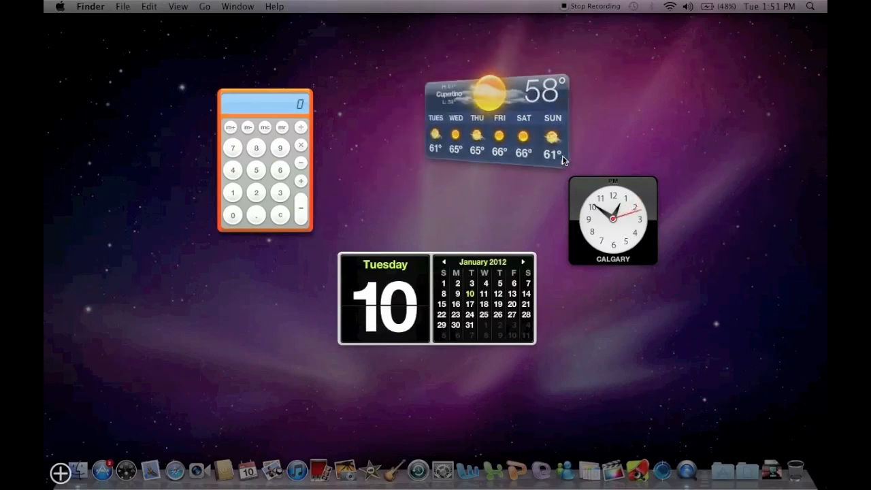
left_click(561, 160)
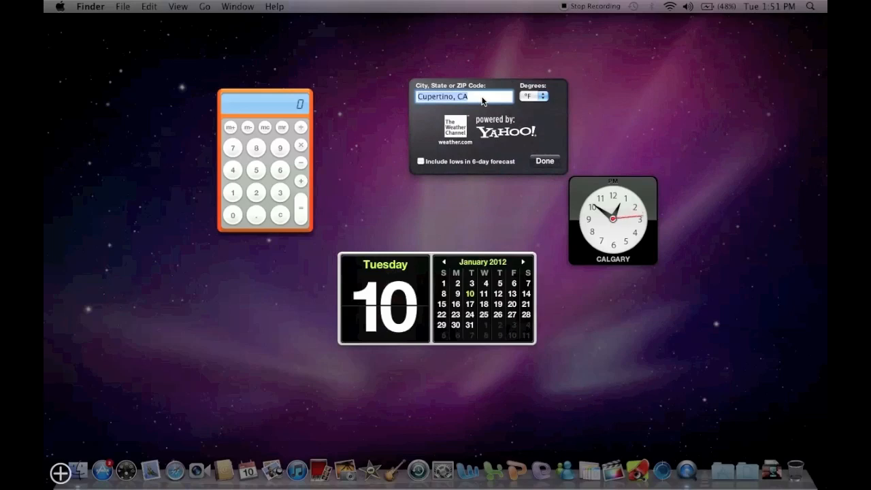
type("mi")
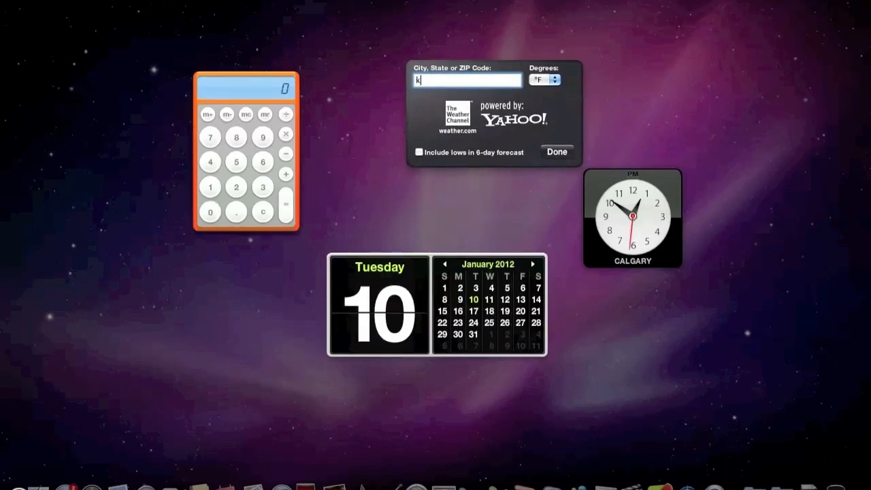
type("enosha,wi")
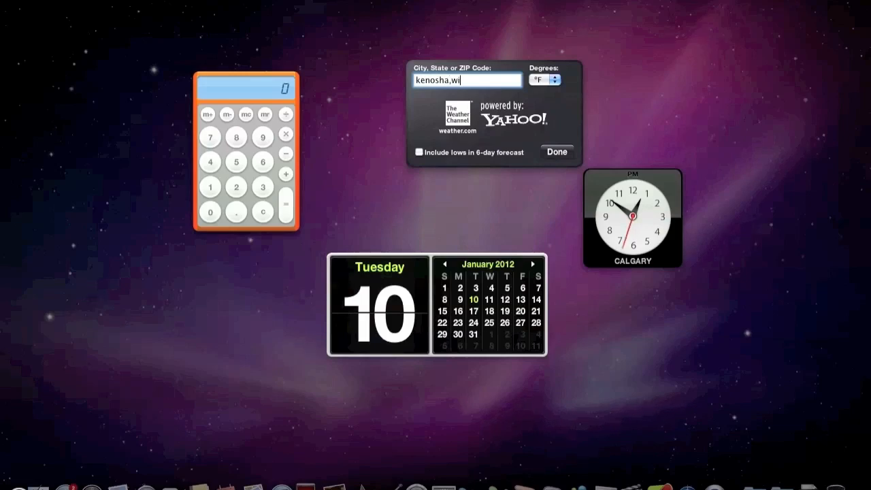
left_click(557, 153)
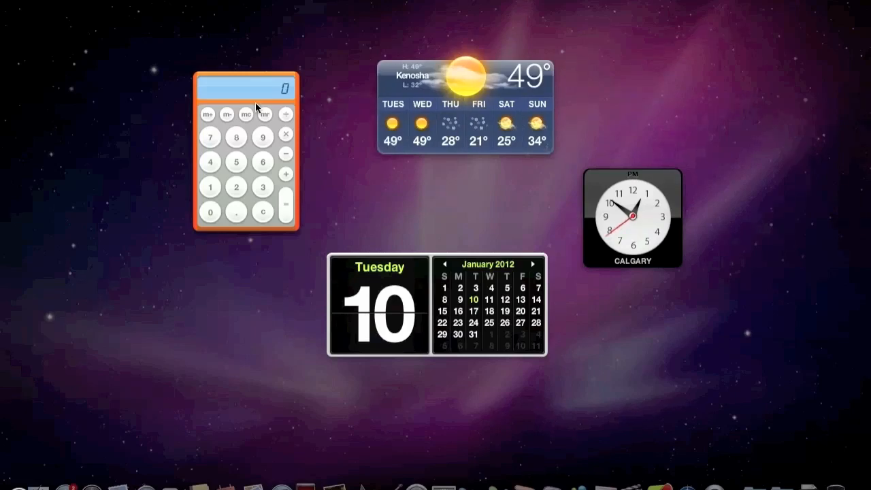
Step: Nudge the calculator right, add the ESPN hockey widget, and exit Dashboard
left_click_drag(245, 87, 275, 90)
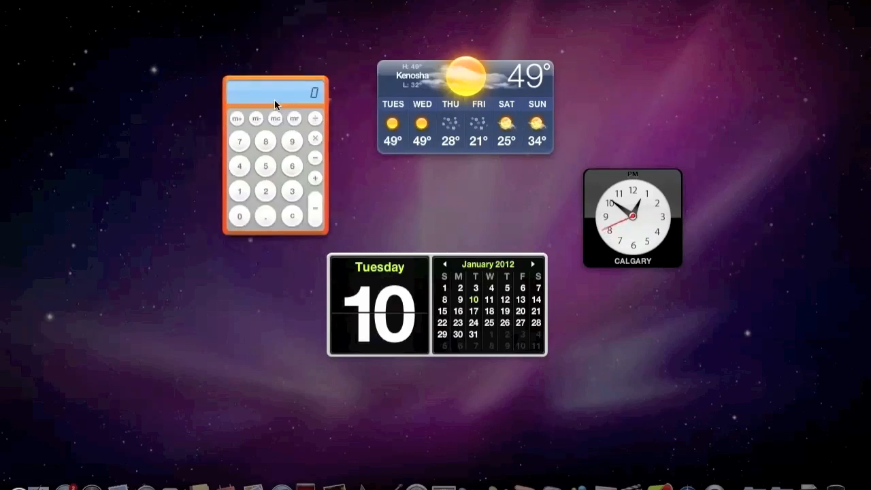
mouse_move(289, 188)
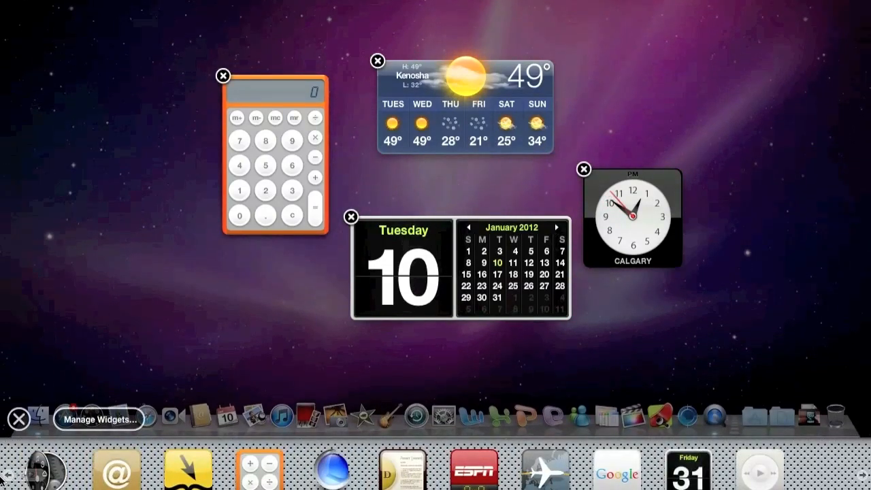
mouse_move(779, 471)
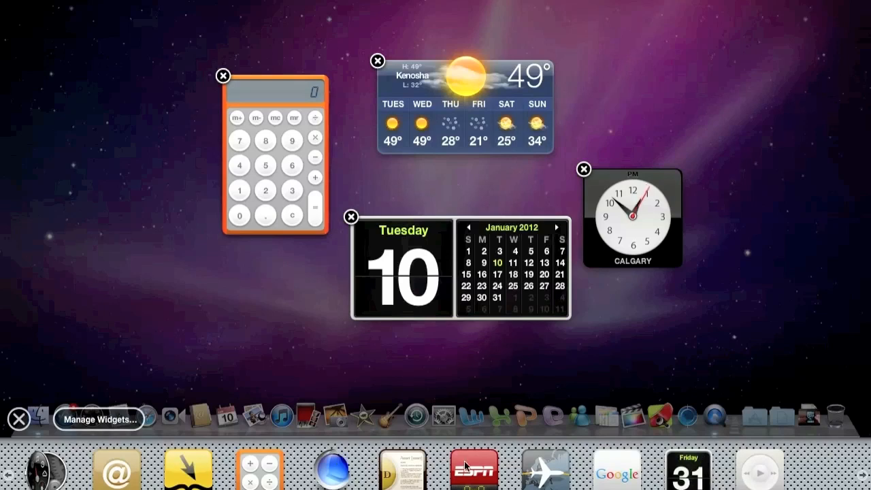
left_click(474, 469)
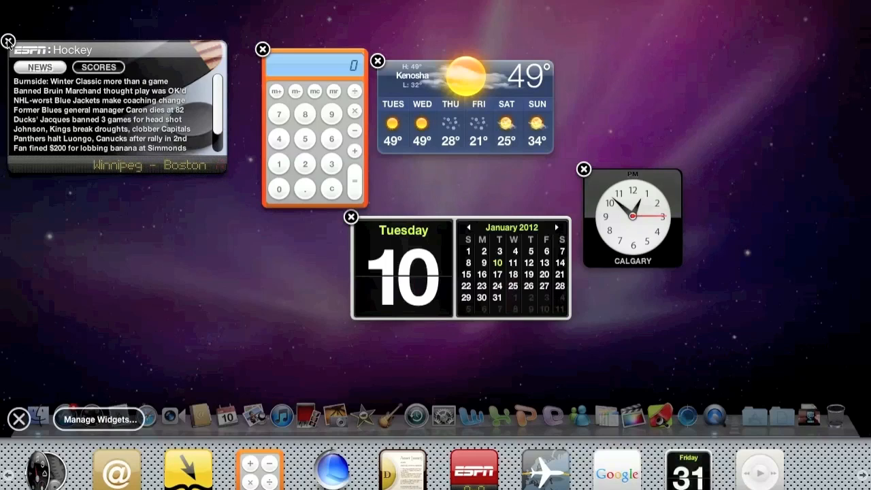
left_click(8, 41)
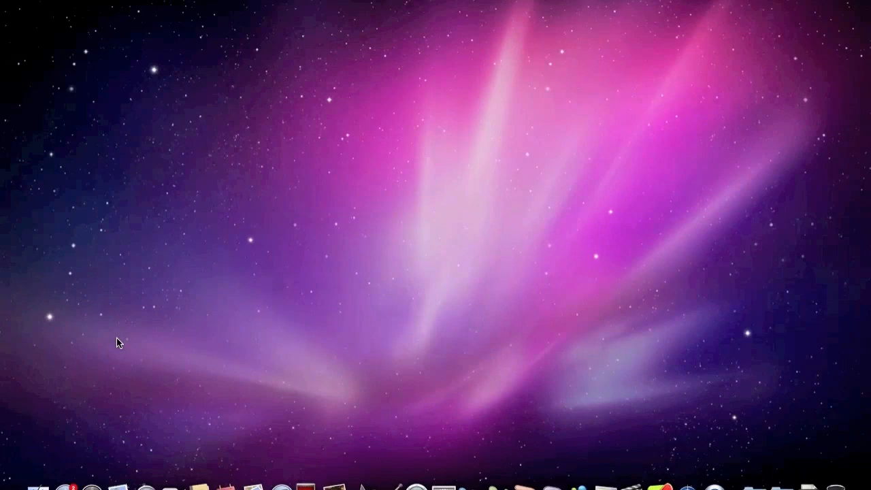
mouse_move(96, 403)
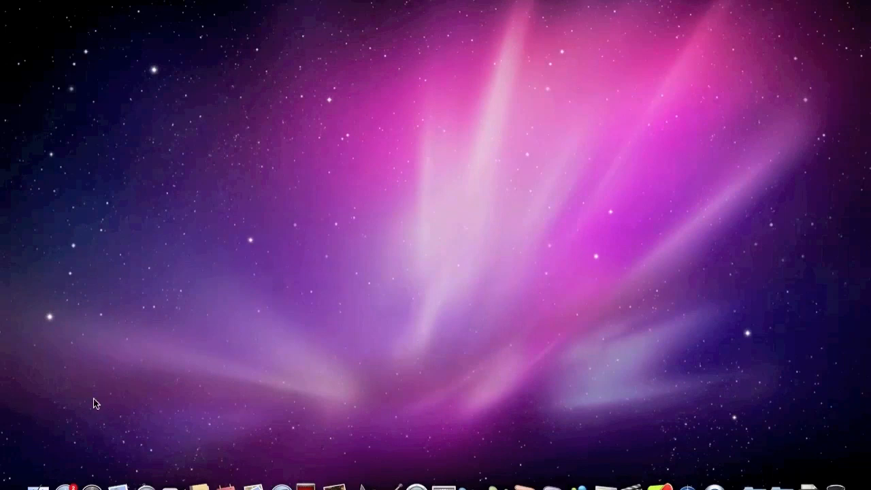
mouse_move(117, 484)
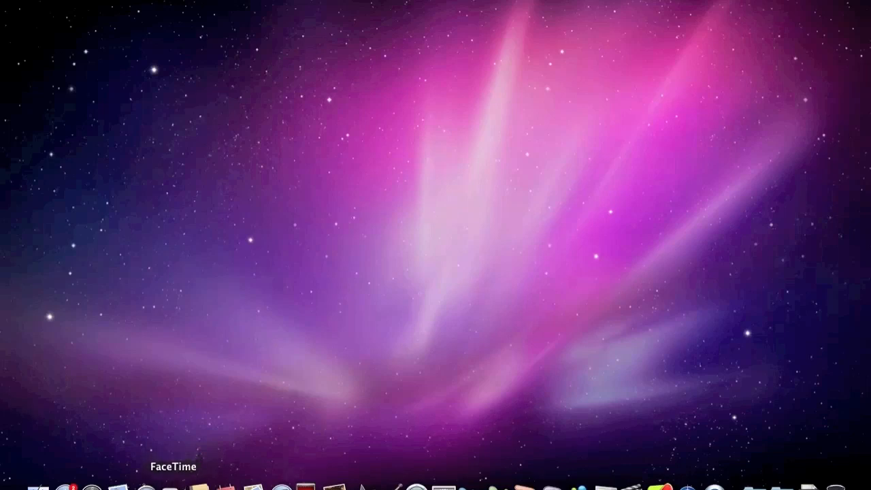
Step: Launch FaceTime from the Dock to its Apple ID sign-in screen
left_click(174, 484)
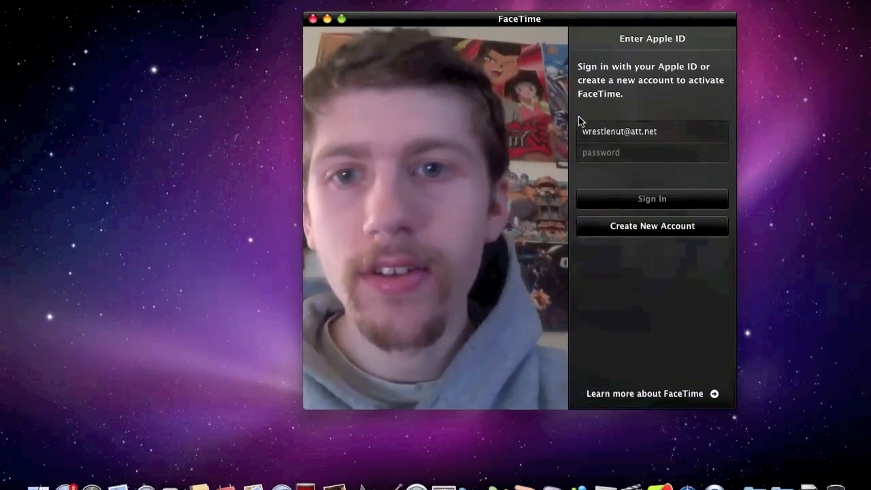
Step: Quit FaceTime, launch Photo Booth and show its effects grid
left_click(310, 19)
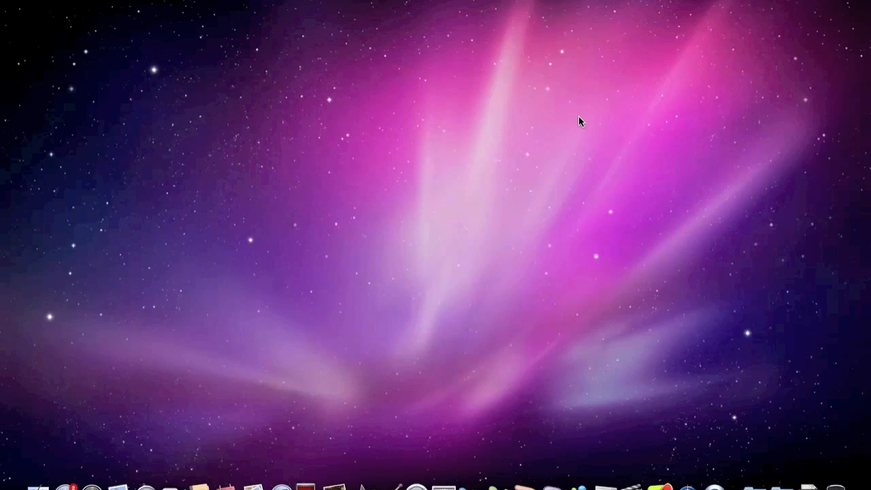
mouse_move(144, 482)
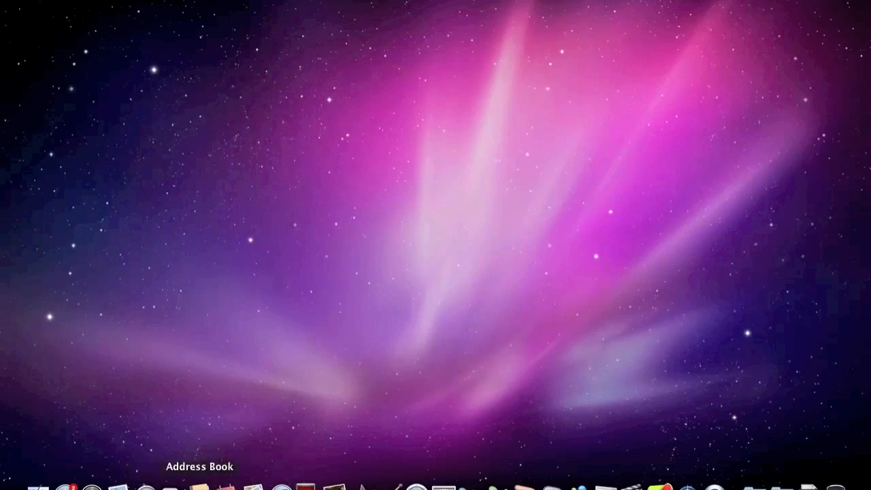
mouse_move(253, 484)
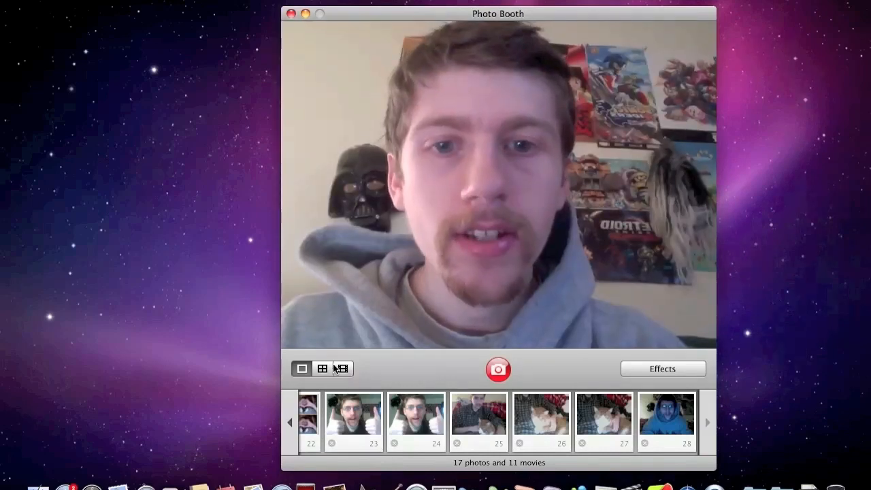
mouse_move(342, 367)
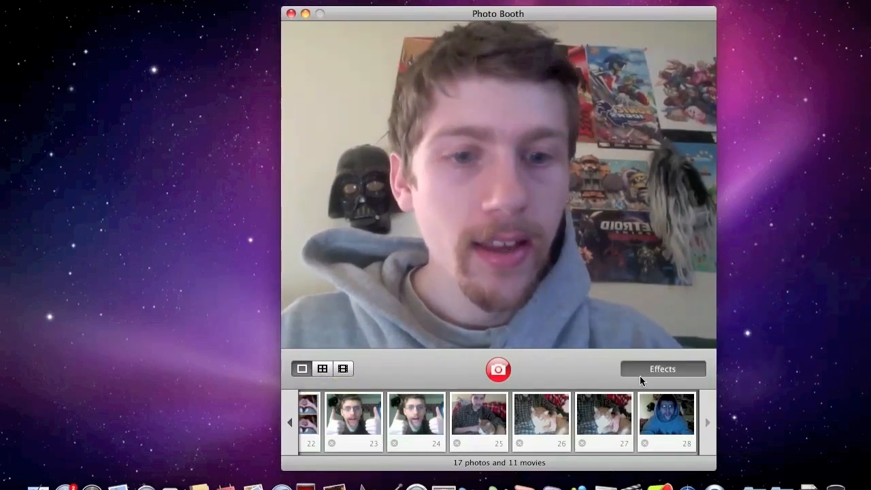
left_click(662, 368)
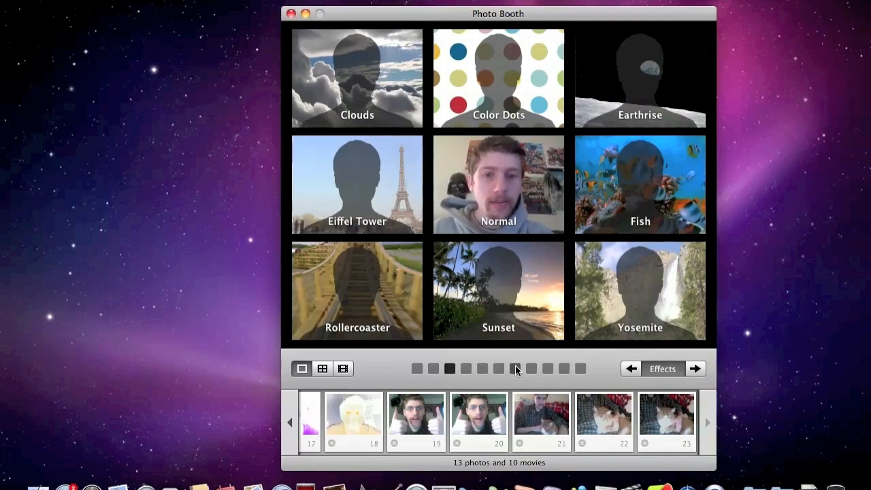
Step: Apply the heat-map colour effect and take a single snapshot
left_click(498, 368)
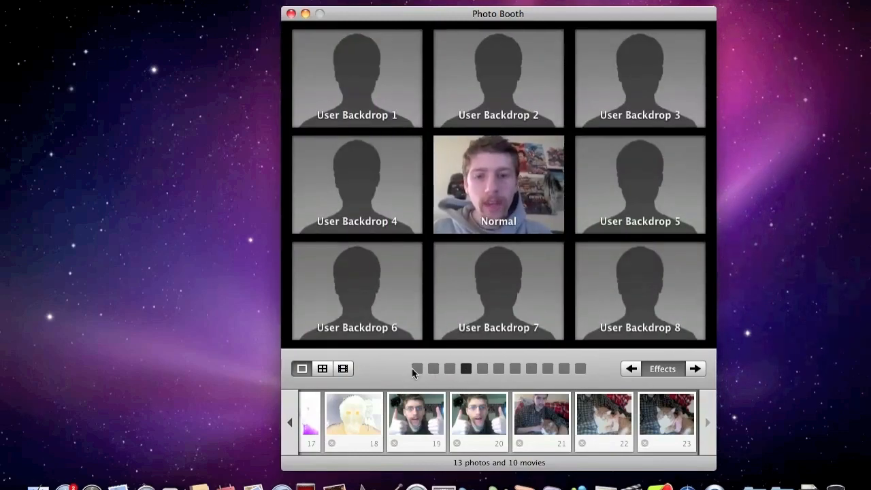
left_click(417, 367)
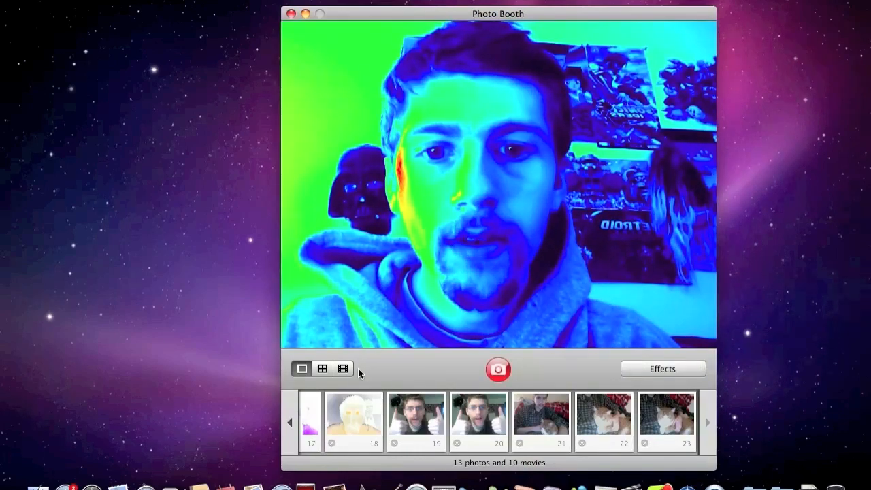
left_click(499, 369)
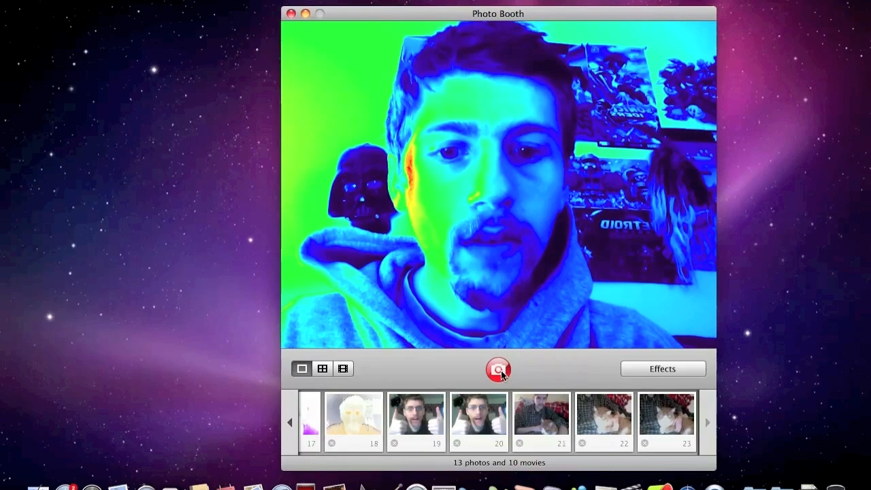
left_click(498, 369)
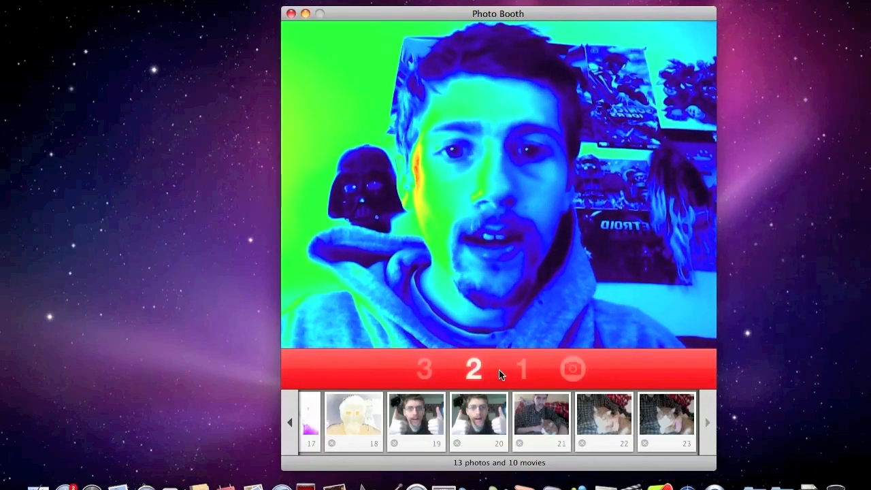
left_click(572, 367)
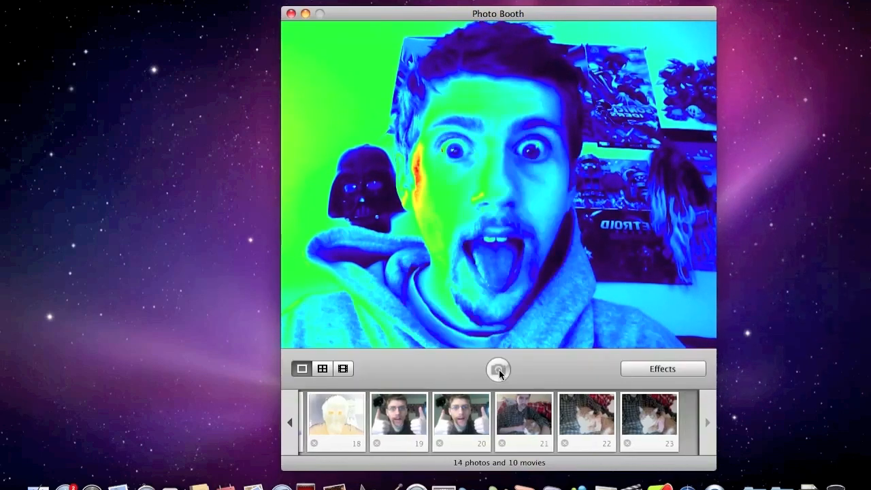
left_click(498, 369)
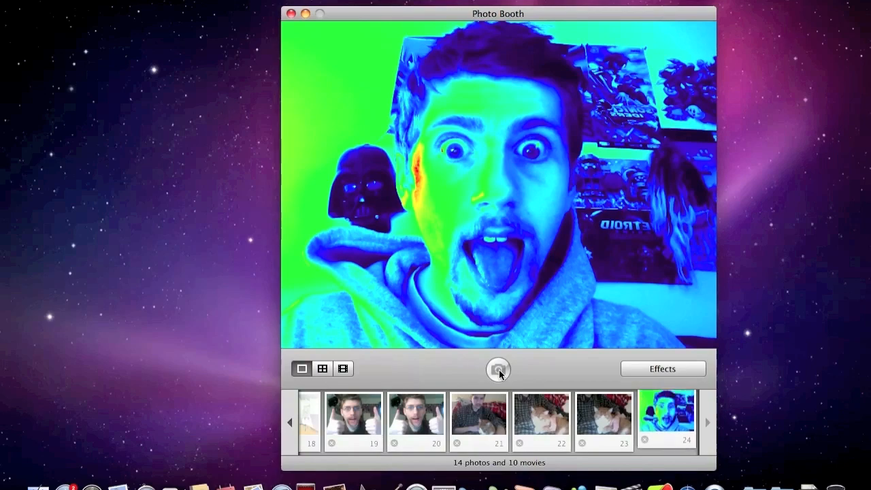
left_click(322, 368)
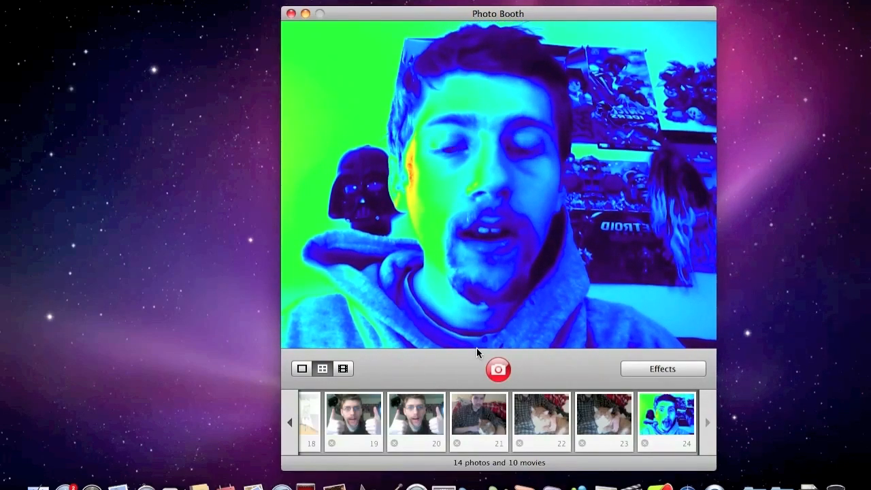
Step: Switch to 4-up mode and capture a four-shot set with the effect
left_click(498, 369)
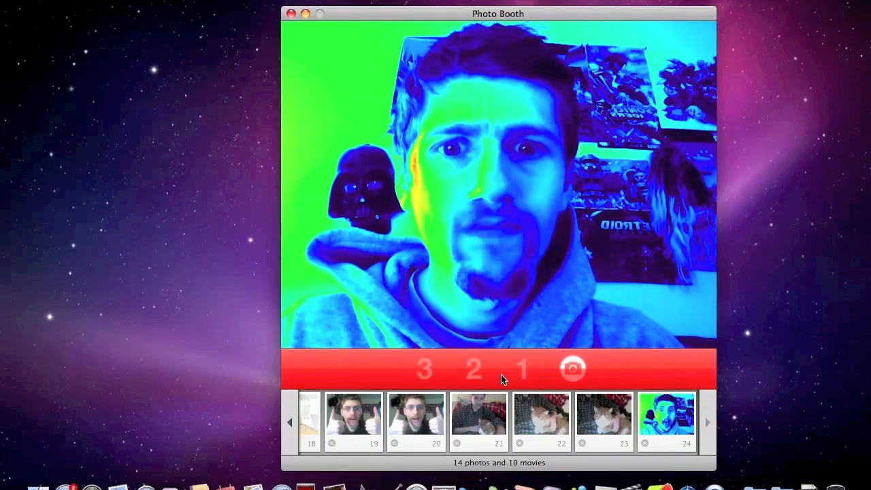
left_click(572, 369)
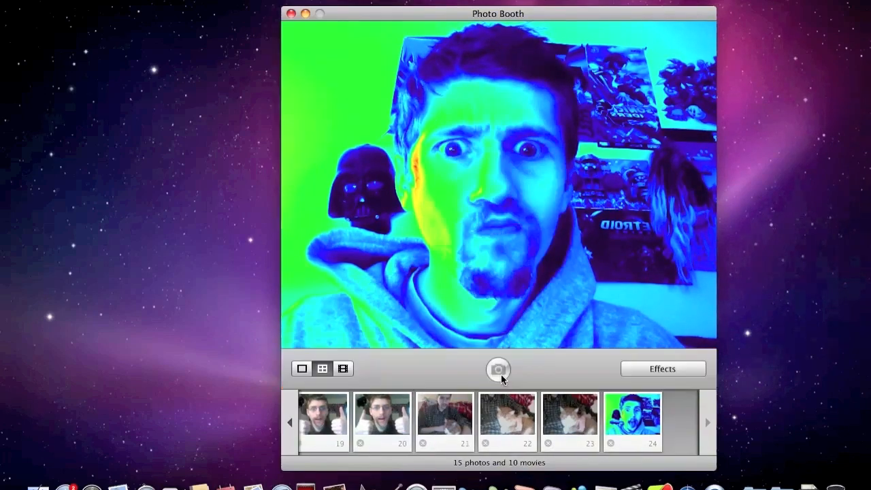
left_click(498, 370)
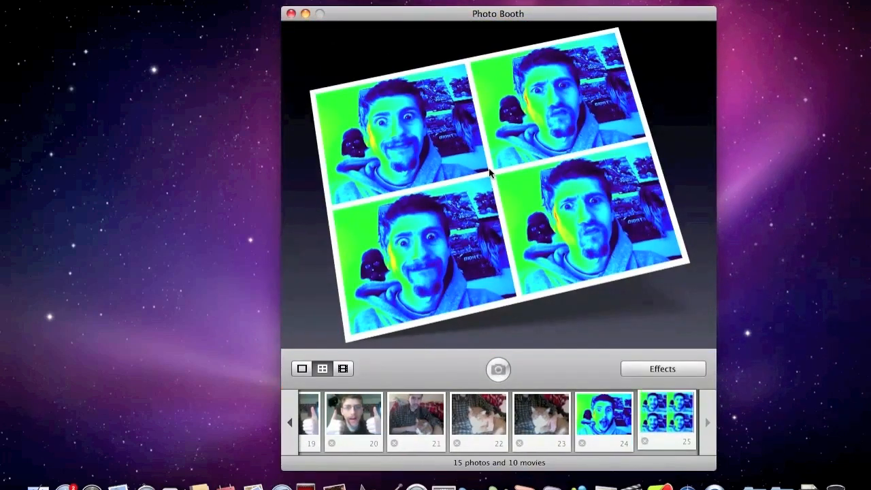
left_click(342, 367)
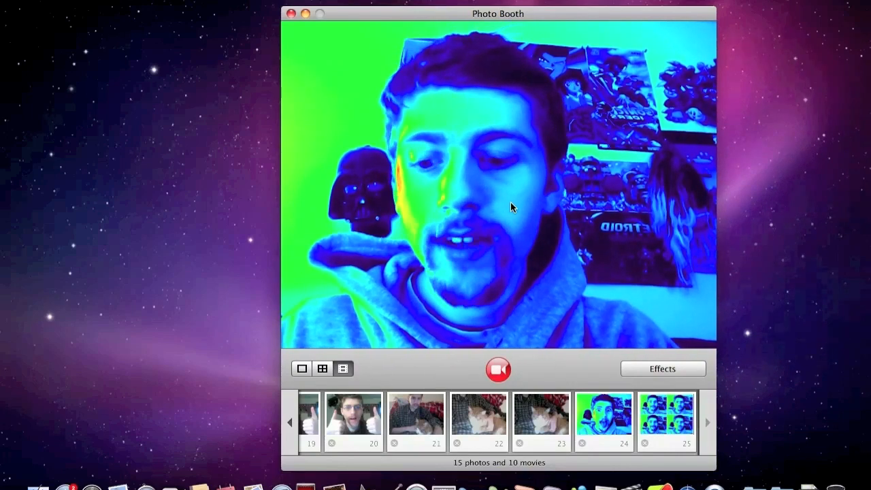
Step: Quit Photo Booth from its menu, returning to the empty desktop
left_click(291, 14)
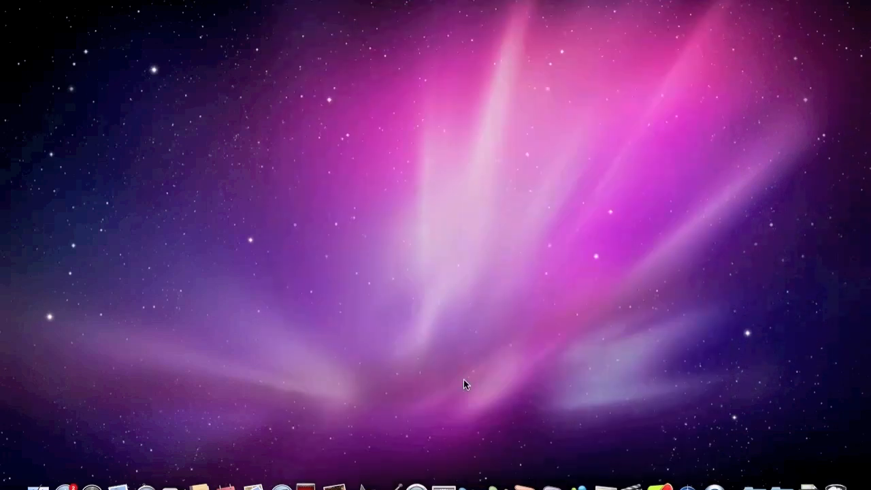
mouse_move(335, 483)
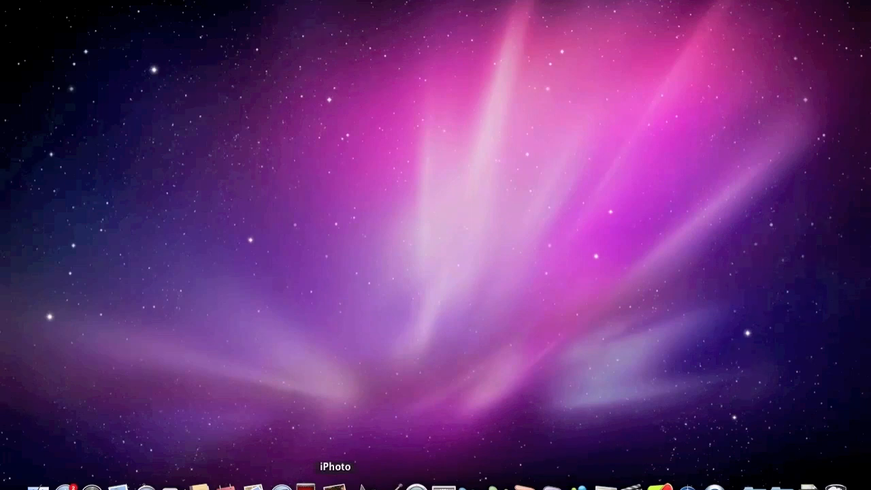
mouse_move(321, 238)
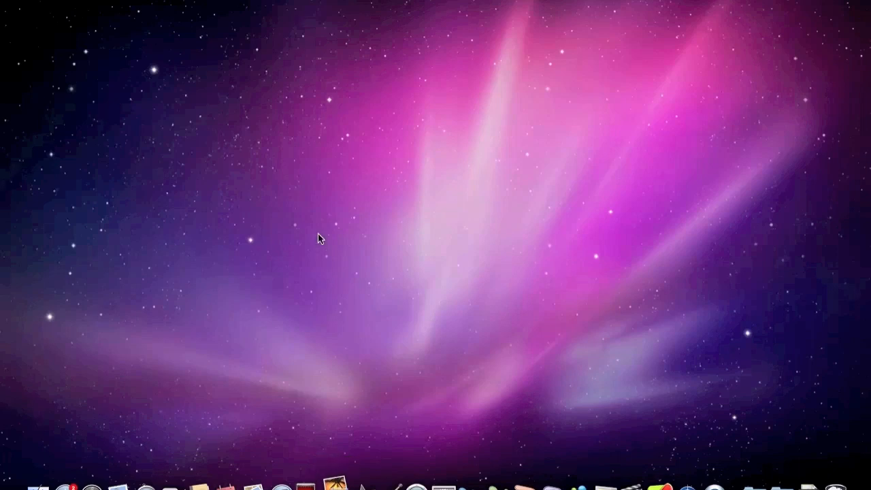
left_click(335, 486)
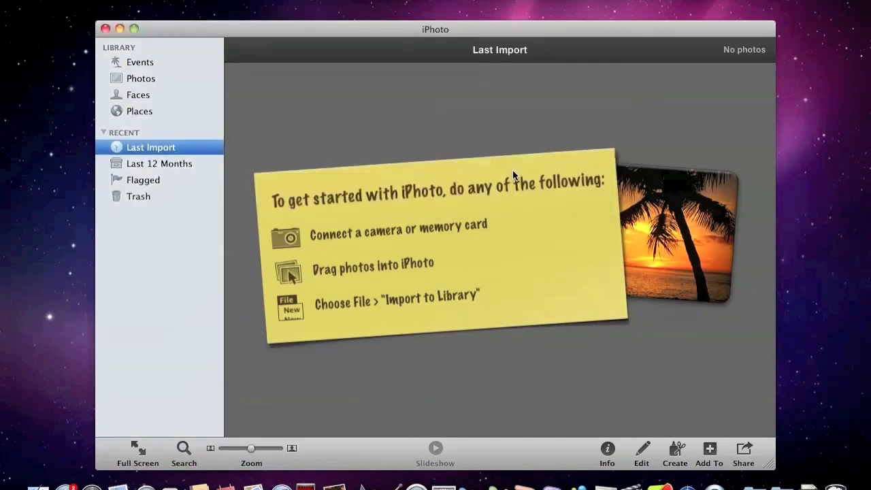
left_click(138, 63)
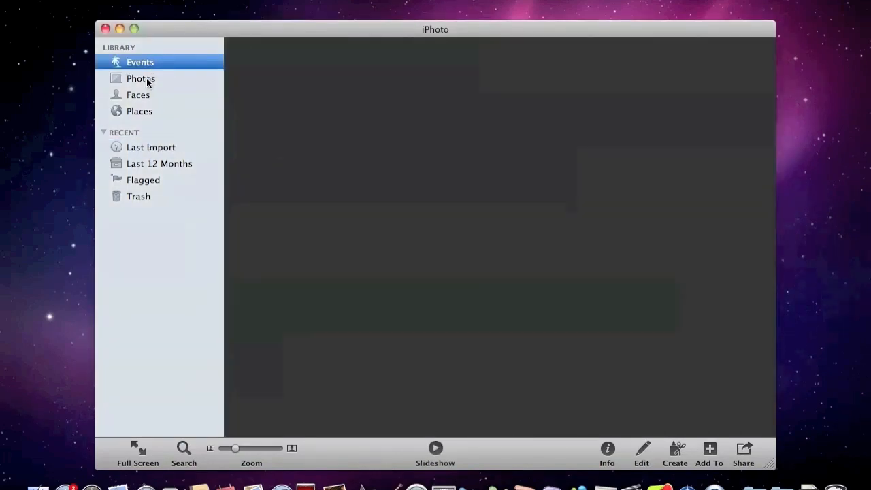
left_click(139, 95)
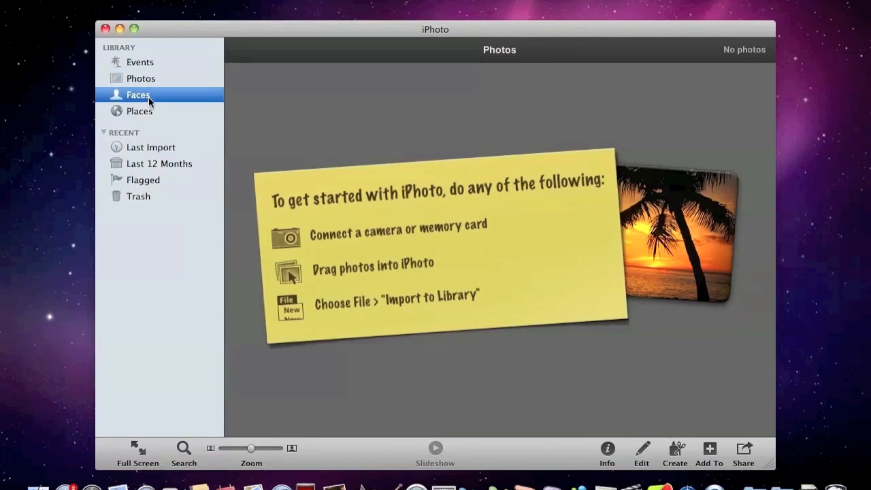
left_click(139, 112)
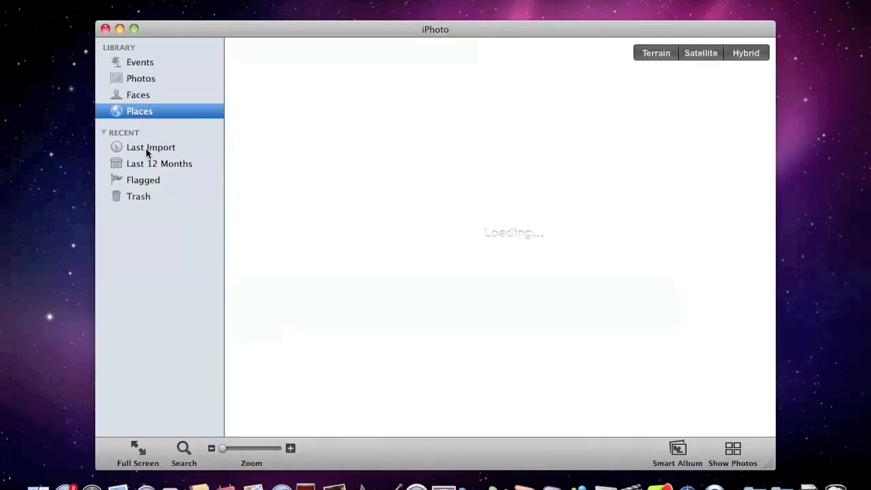
left_click(150, 147)
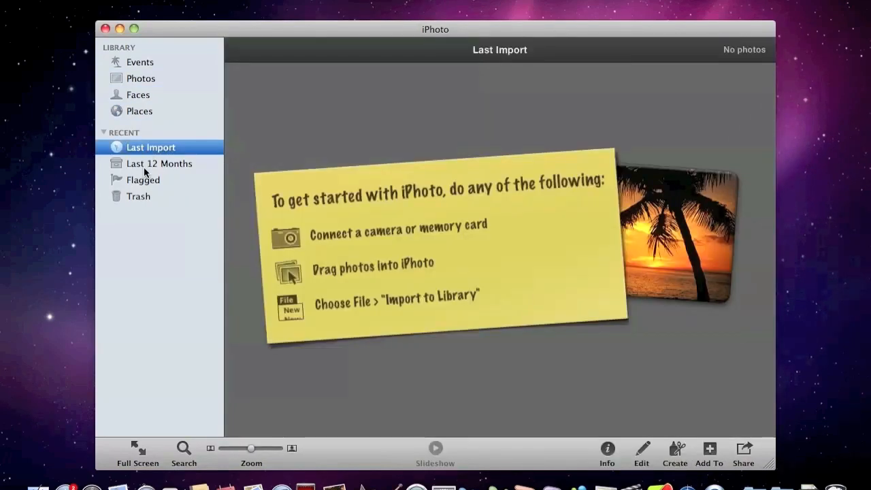
left_click(159, 163)
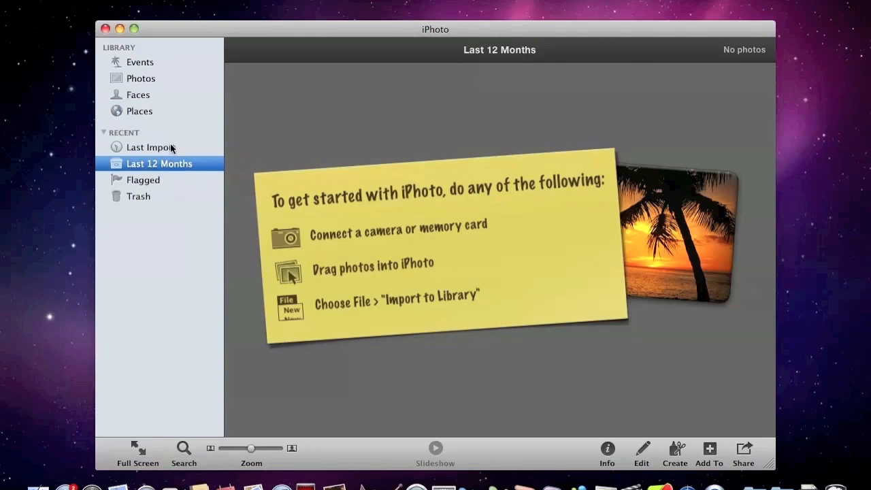
mouse_move(150, 147)
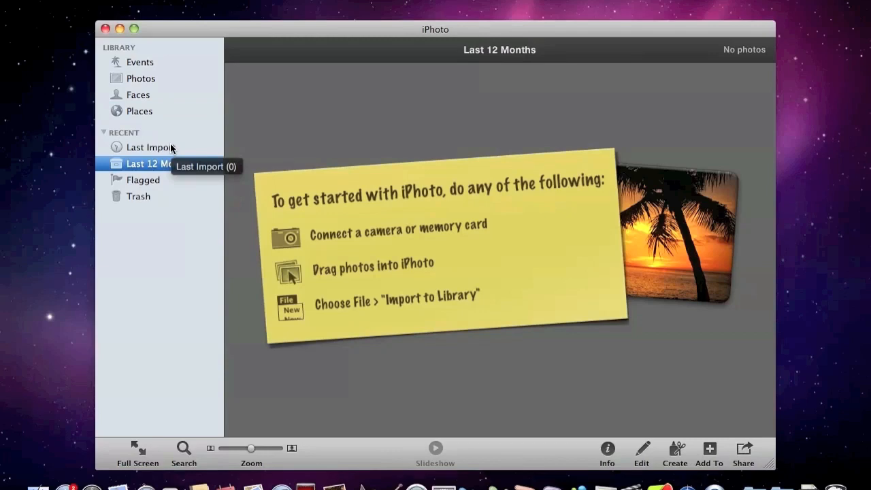
left_click(106, 28)
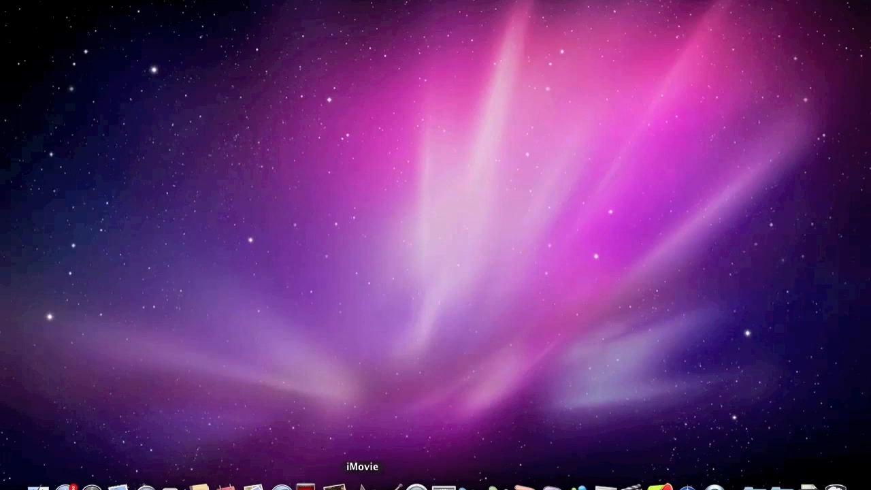
mouse_move(389, 484)
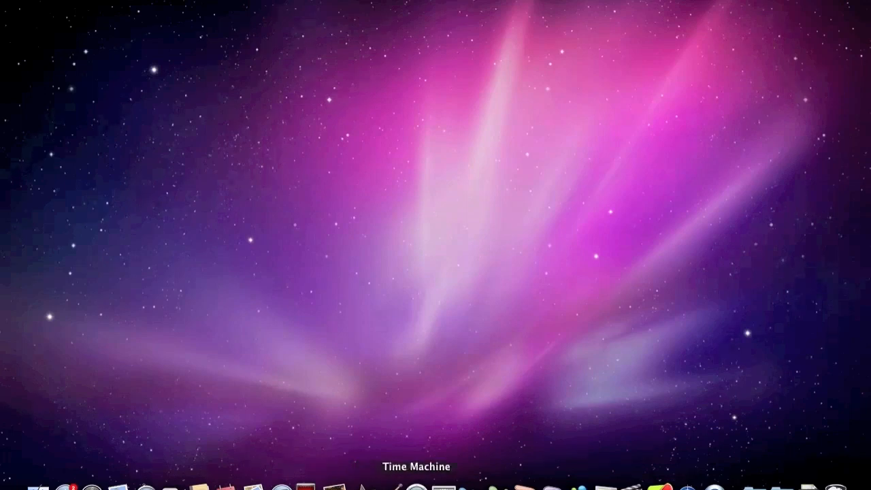
left_click(417, 481)
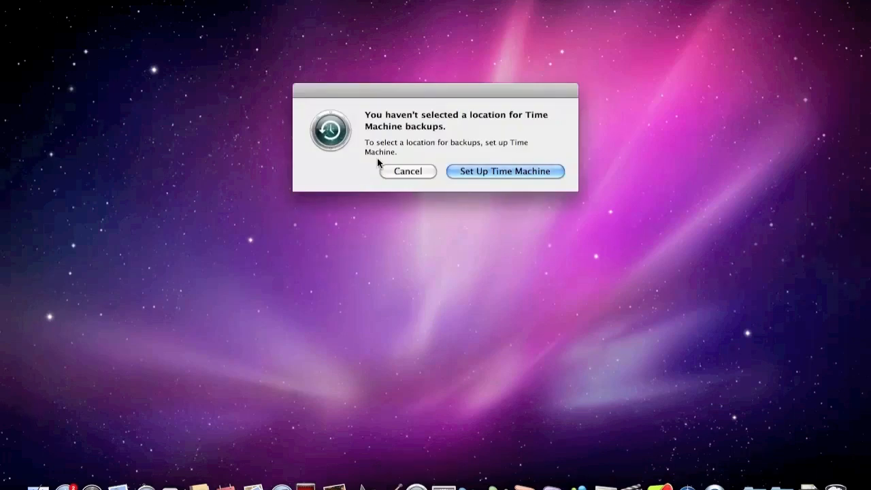
mouse_move(381, 169)
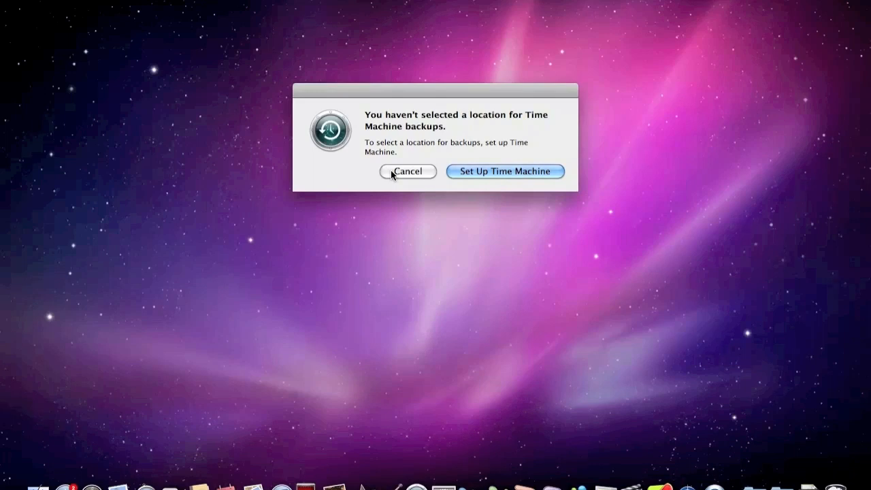
left_click(408, 171)
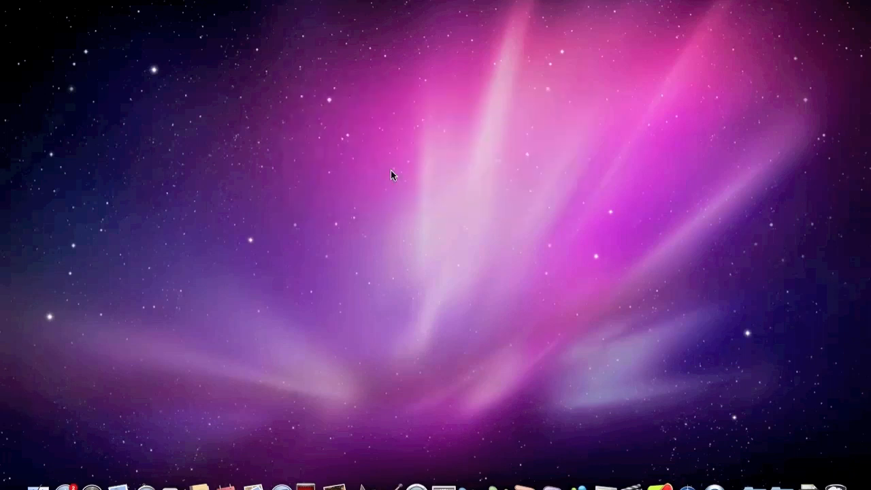
mouse_move(398, 479)
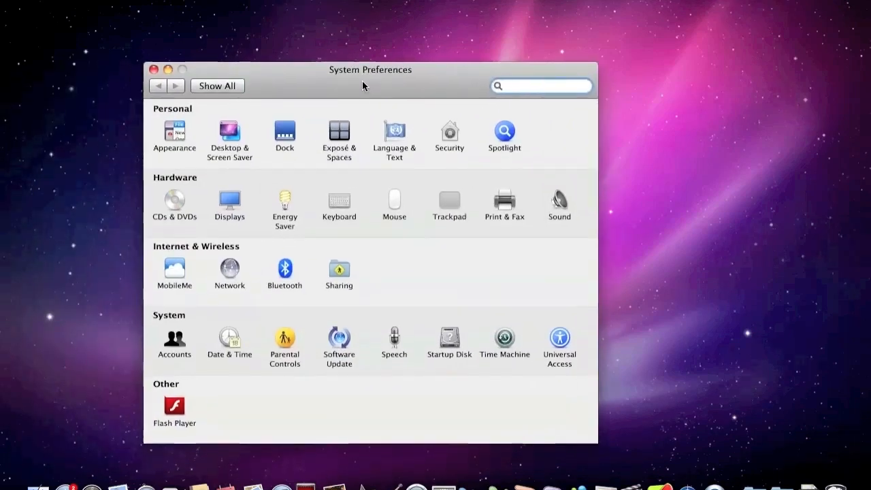
mouse_move(400, 247)
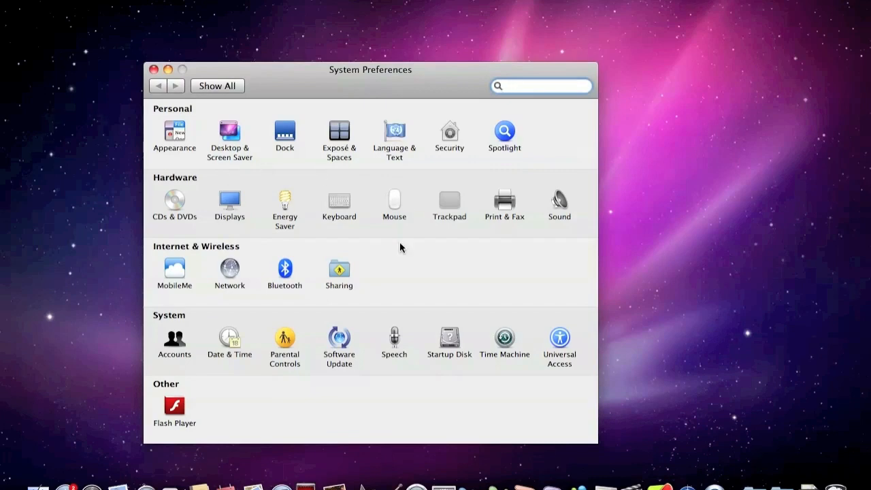
mouse_move(174, 343)
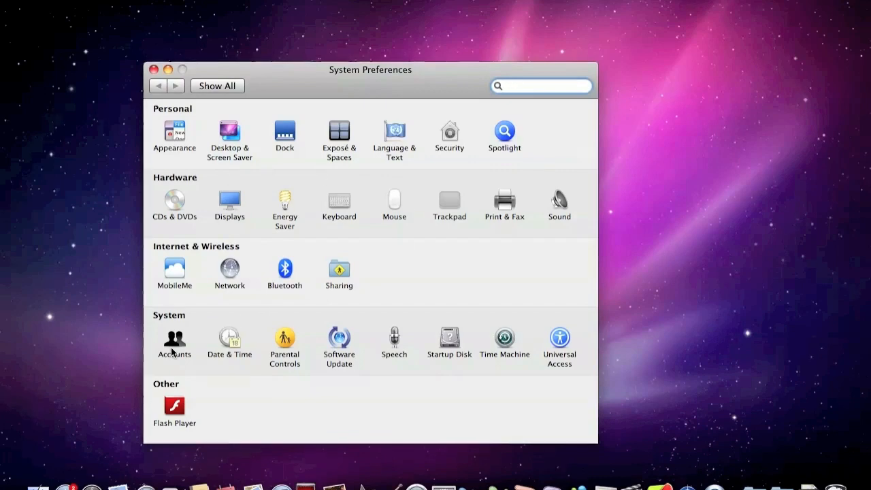
Step: Close the System Preferences window with its red close button
left_click(538, 86)
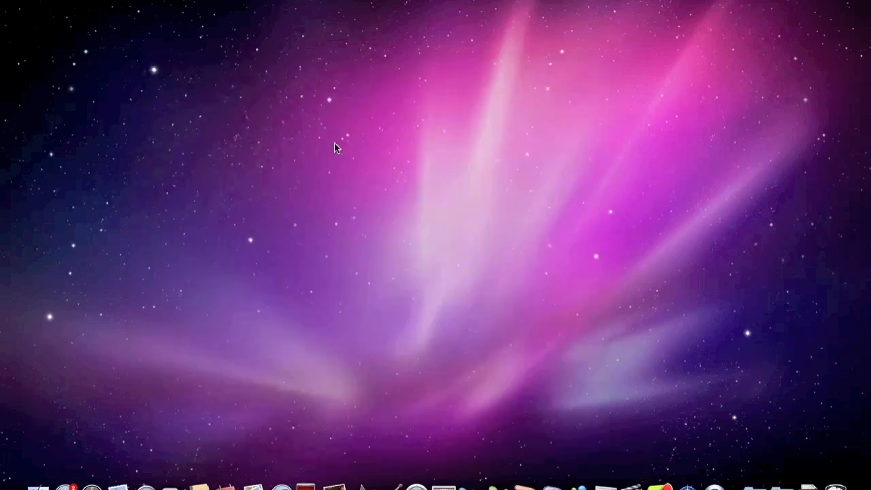
mouse_move(493, 483)
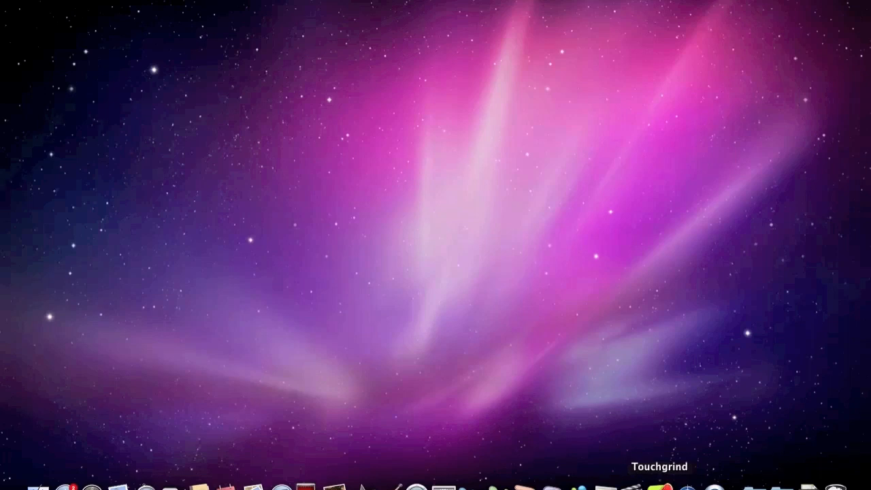
mouse_move(692, 483)
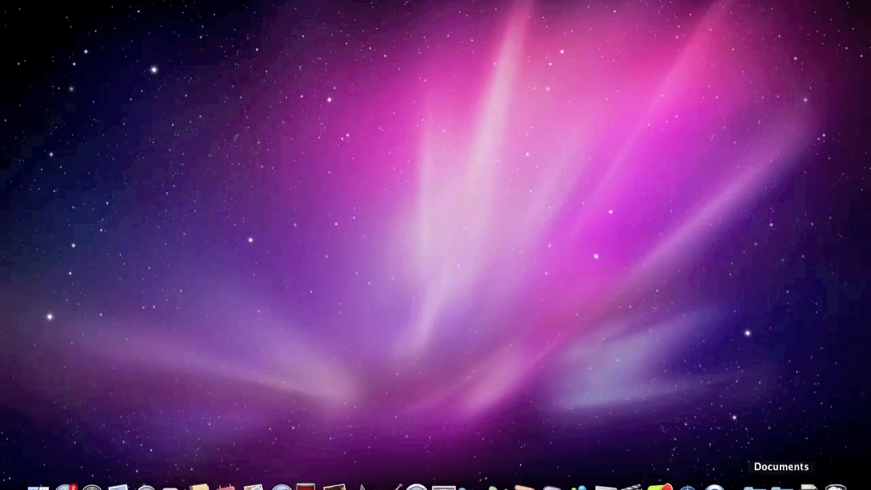
Step: Show the Applications stack from the Dock and scroll down through its app grid
left_click(781, 483)
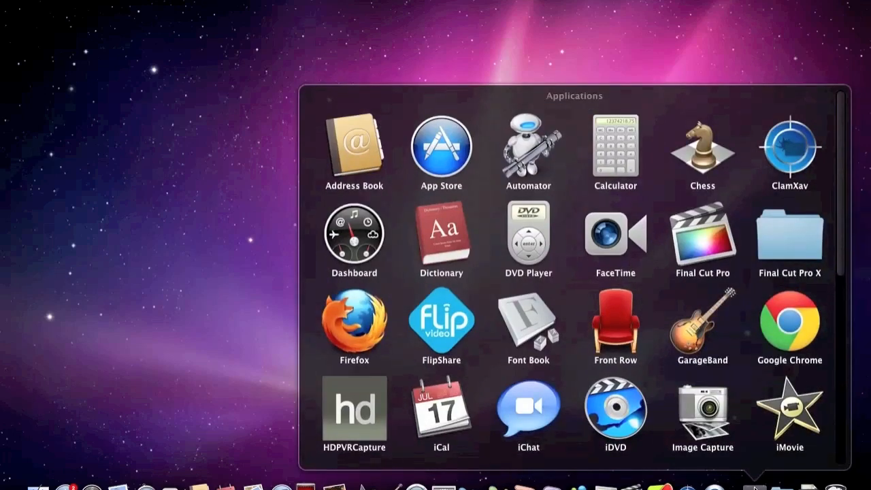
mouse_move(736, 253)
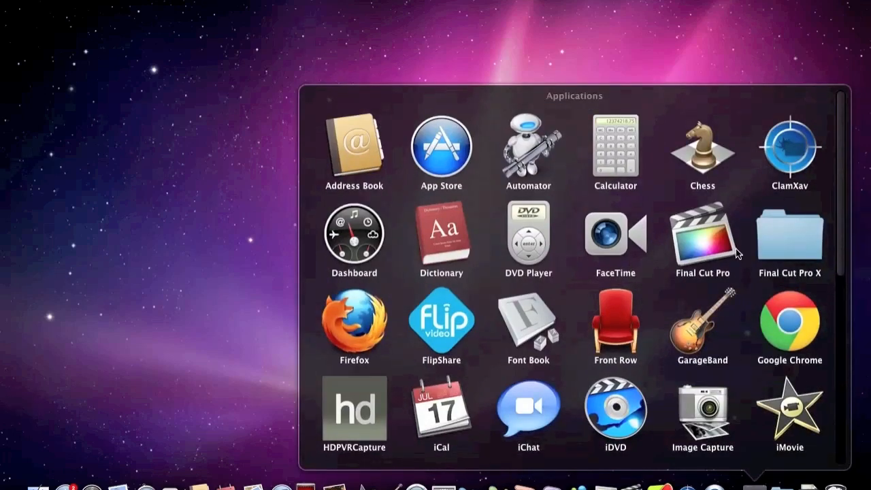
scroll("down", 3)
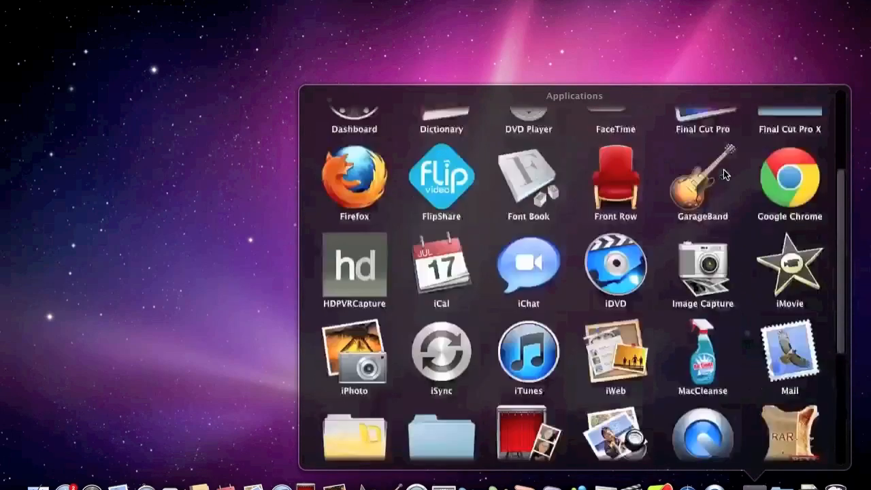
scroll("down", 3)
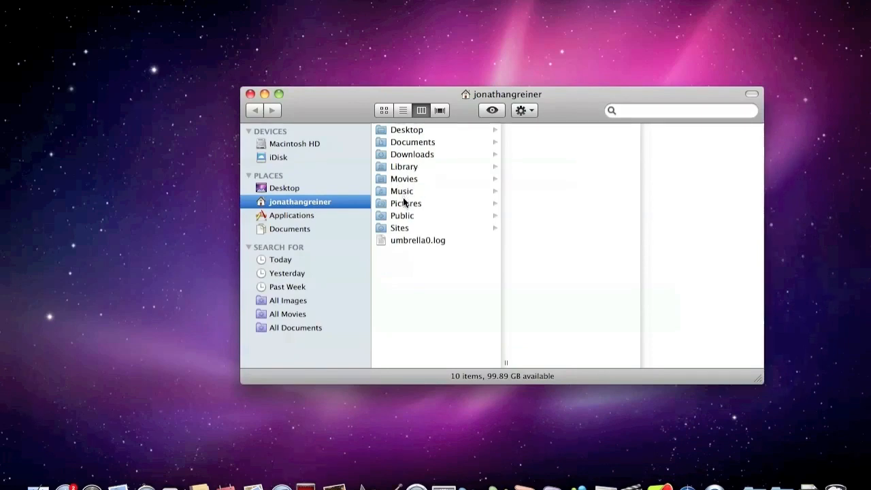
mouse_move(413, 206)
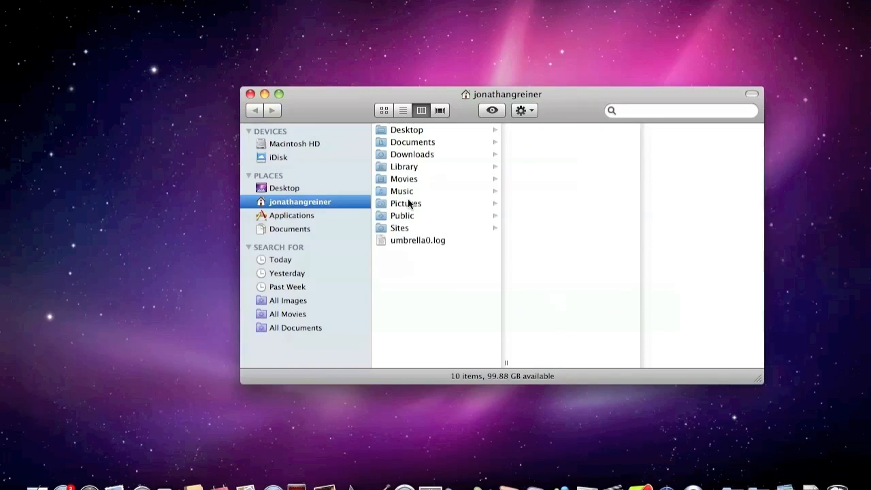
Step: Close the home Finder window, reopen it from the Dock, and close it again
left_click(405, 203)
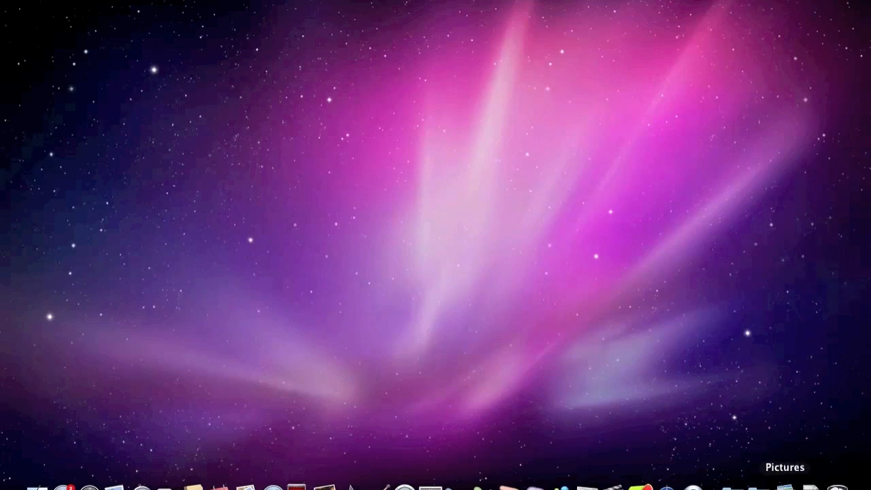
left_click(784, 483)
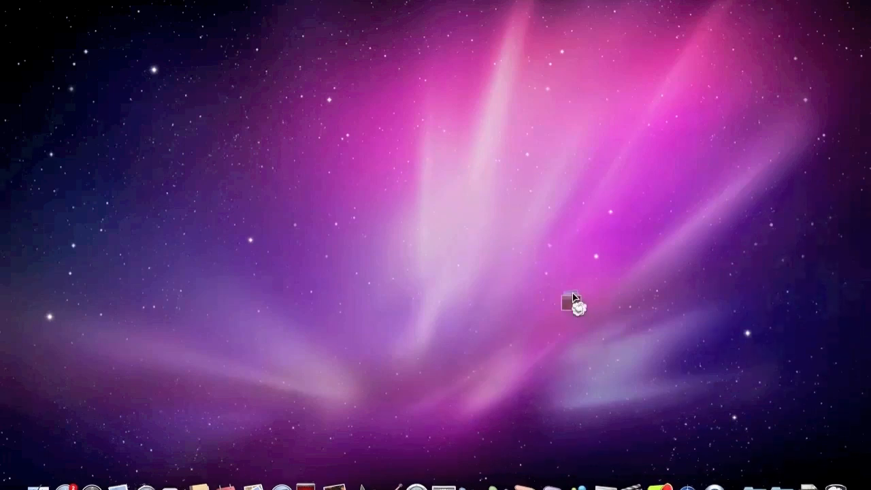
mouse_move(571, 293)
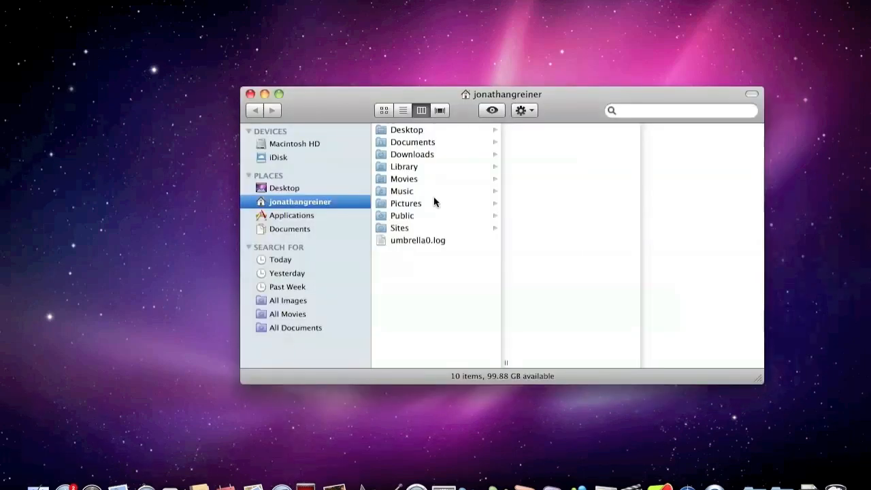
left_click(405, 203)
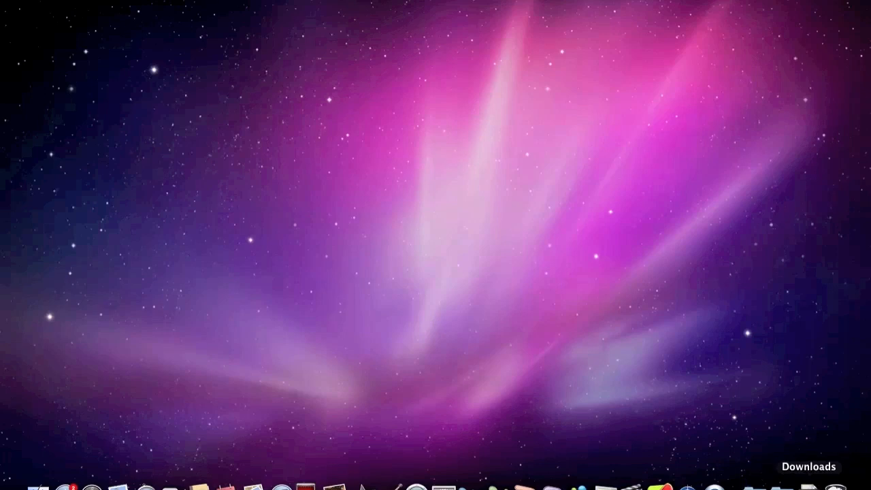
Step: Bring up the Spotlight search field from the menu bar's magnifying glass
left_click(805, 483)
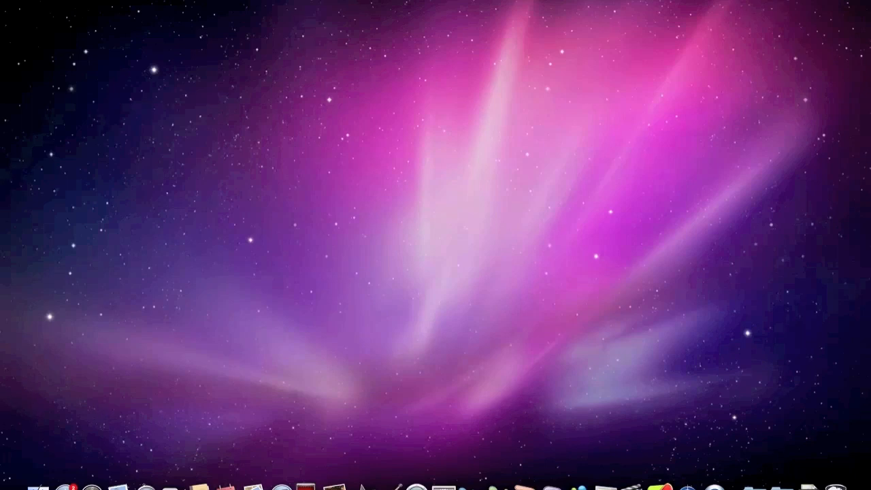
left_click(857, 6)
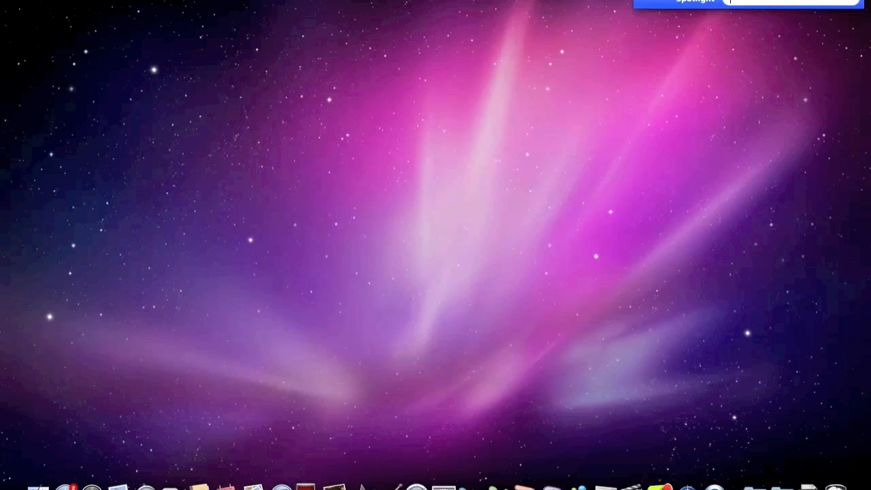
Step: Search Spotlight for "documents" and review the matching result categories
type("documents")
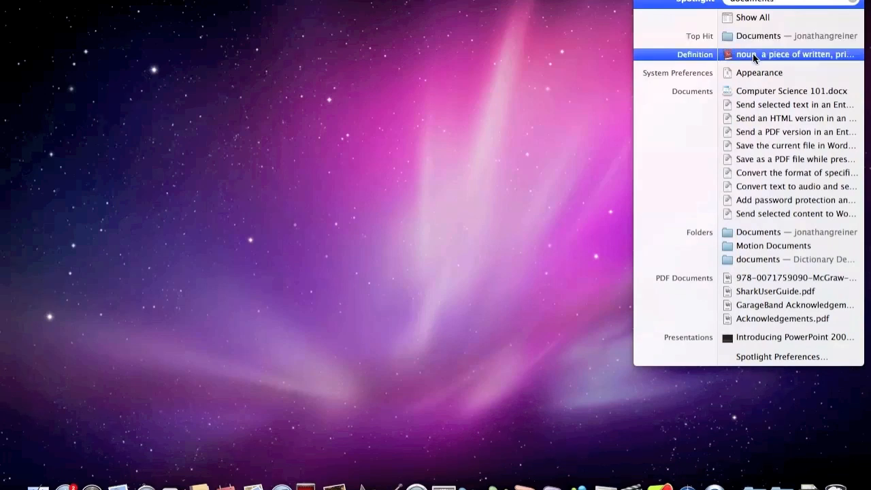
mouse_move(796, 74)
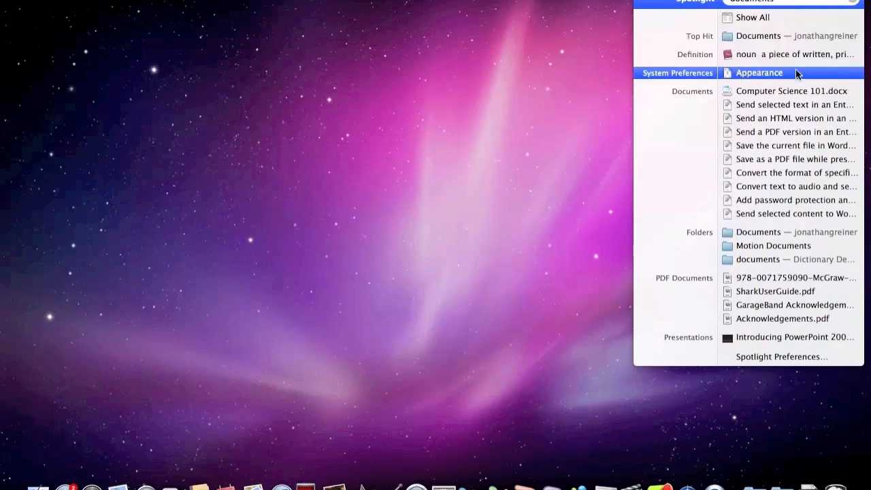
mouse_move(795, 158)
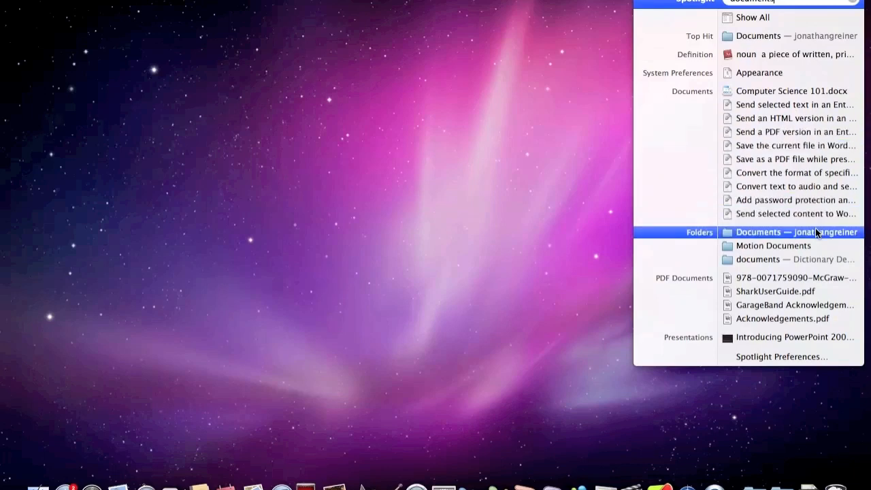
mouse_move(773, 245)
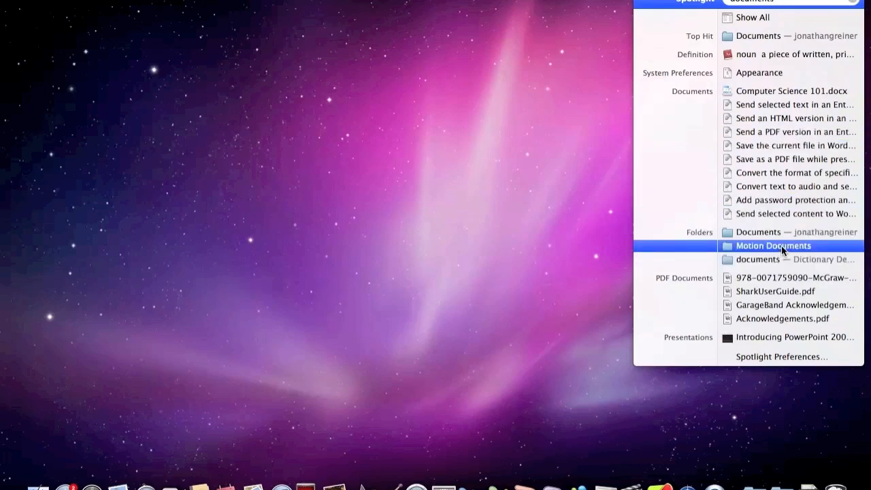
mouse_move(814, 280)
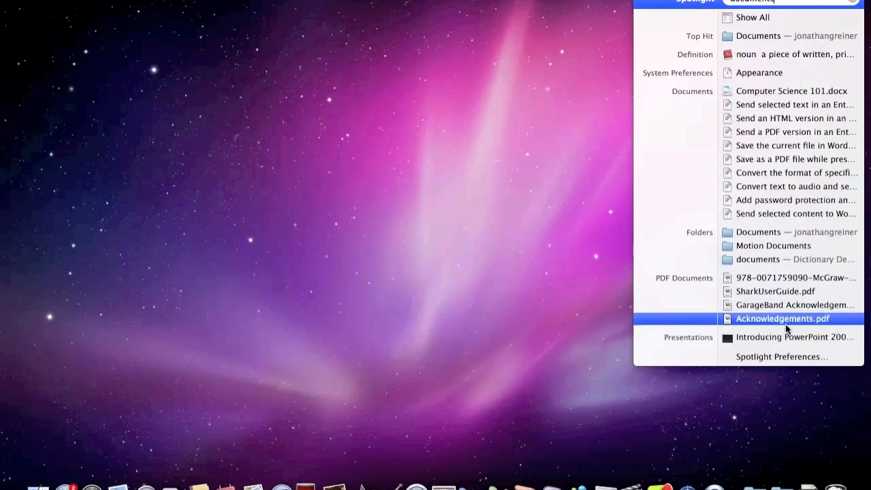
mouse_move(779, 200)
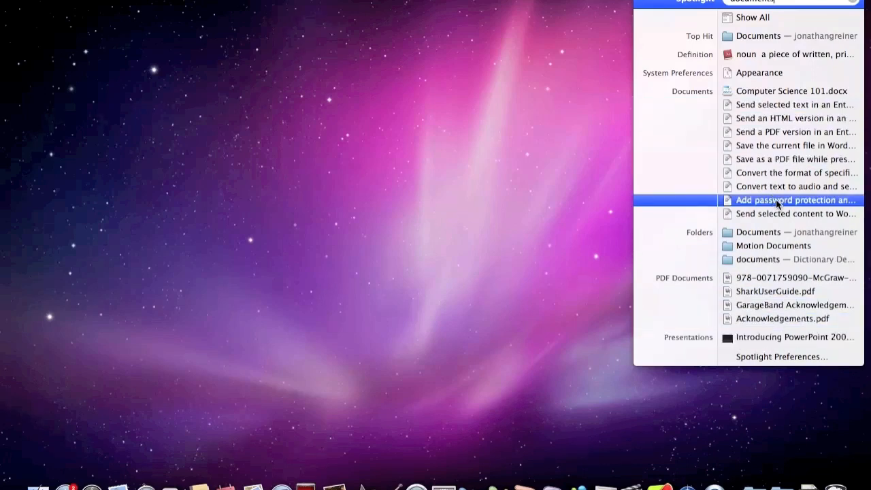
mouse_move(776, 200)
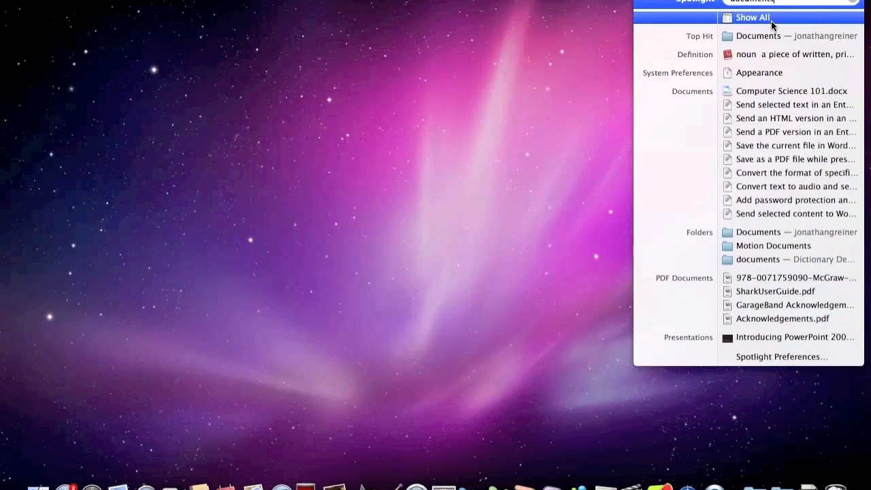
Step: Show all 551 "documents" matches in a Finder window, scroll them, then close it
left_click(751, 16)
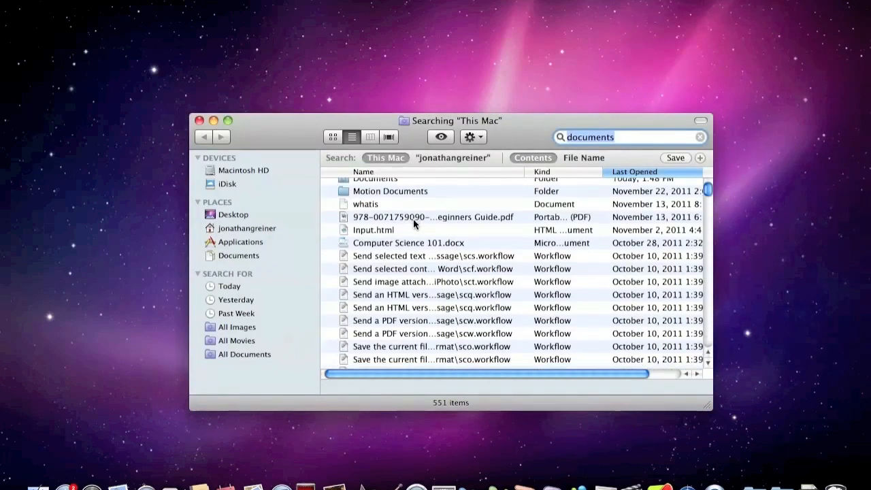
scroll("down", 3)
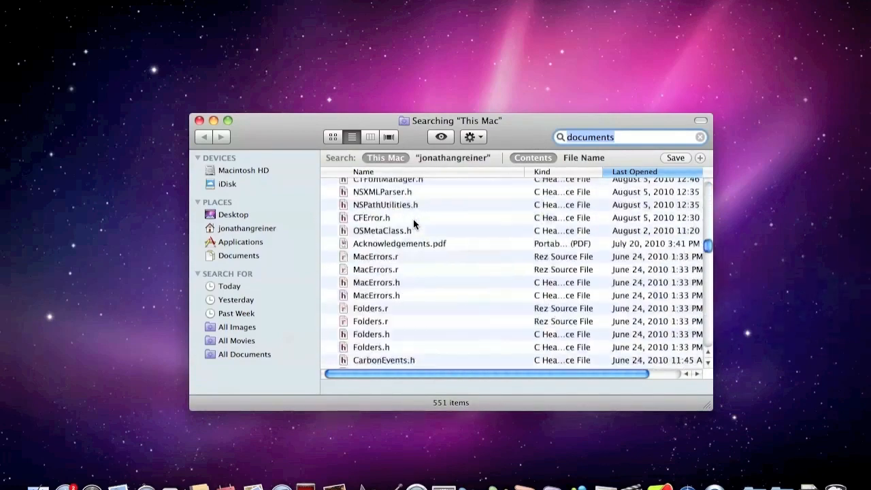
scroll("down", 3)
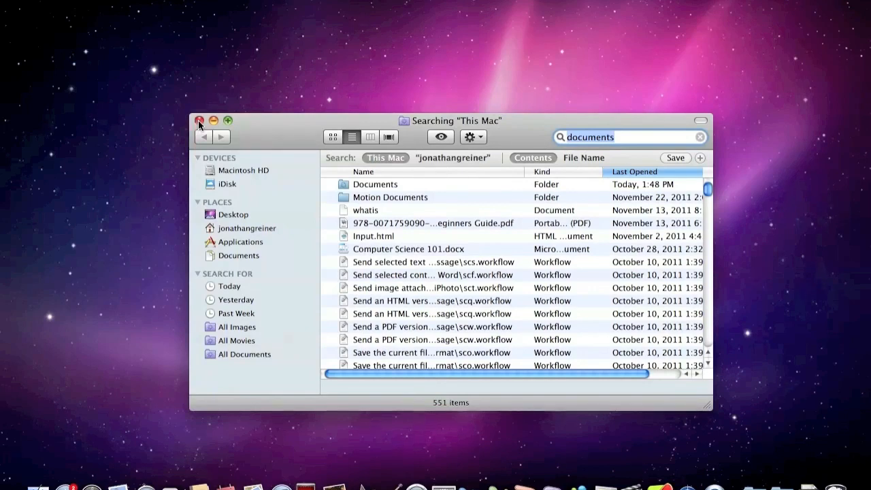
left_click(198, 120)
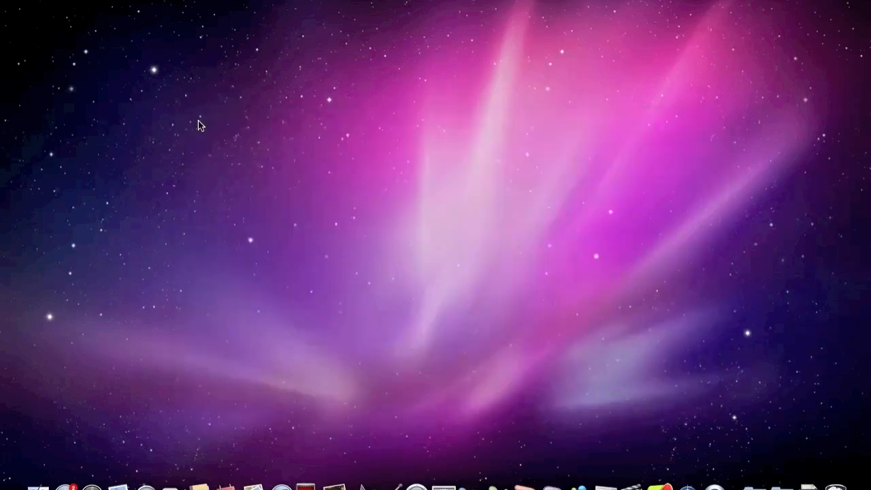
mouse_move(397, 149)
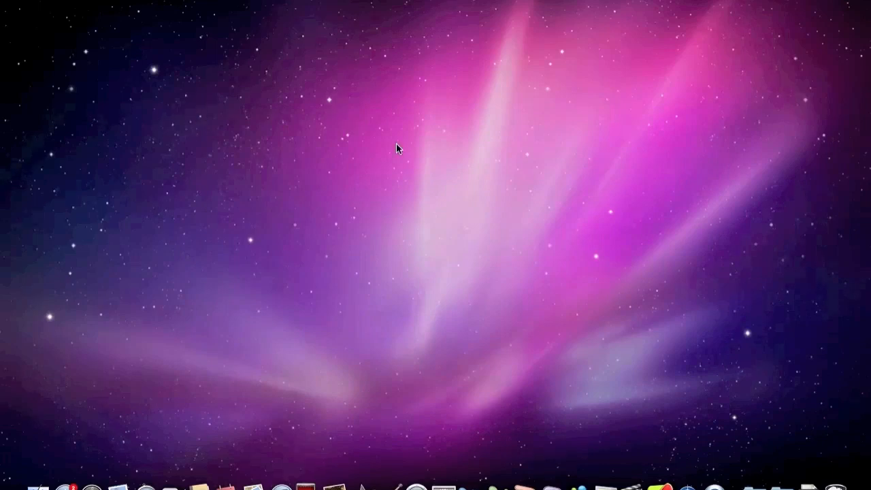